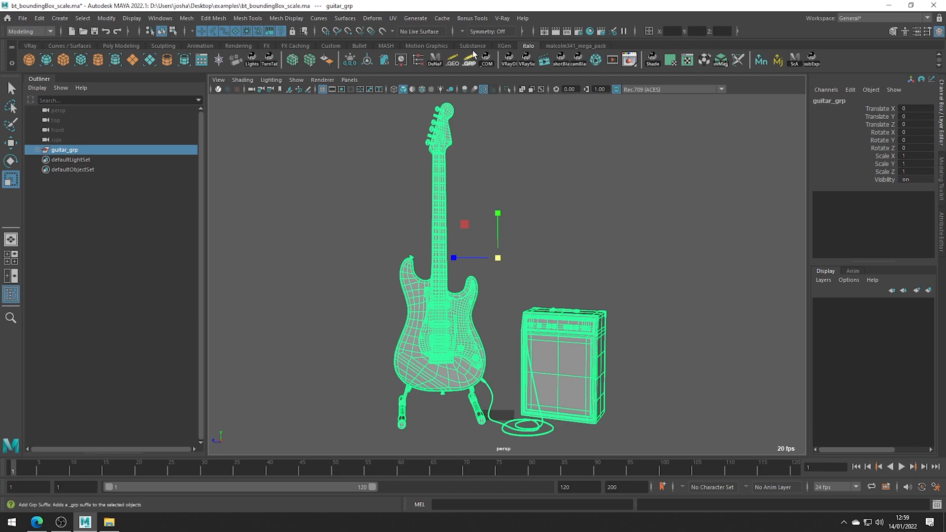
Launch Bounding Box Scale from Bonus Tools and set the guitar group's pivot to Min Y.
left_click(472, 18)
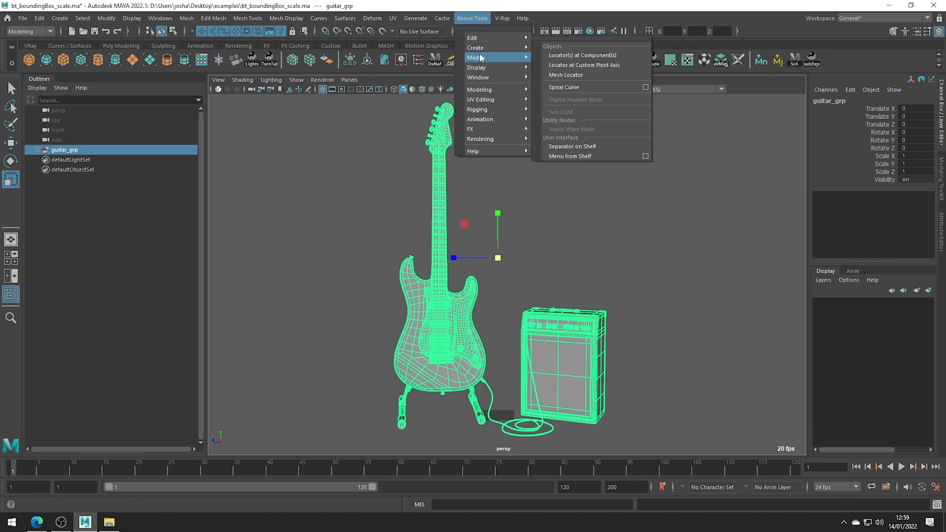
mouse_move(476, 58)
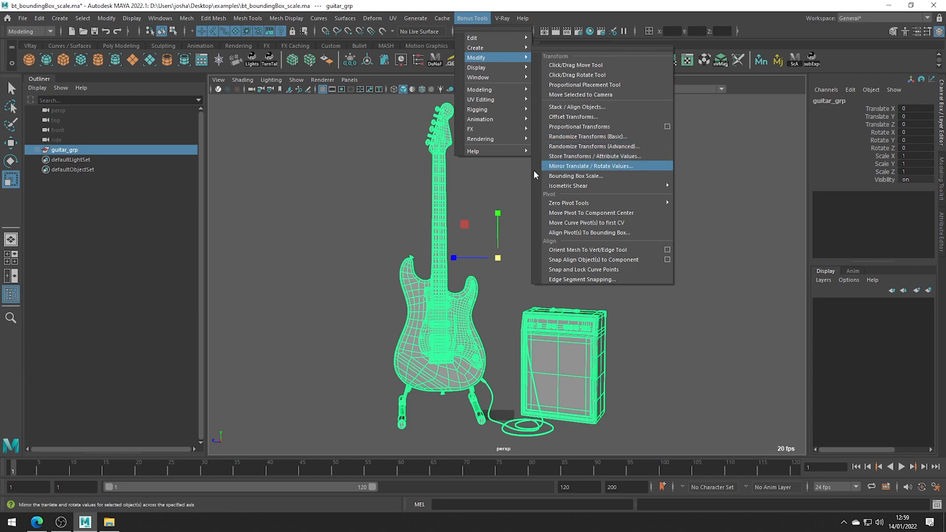
left_click(574, 176)
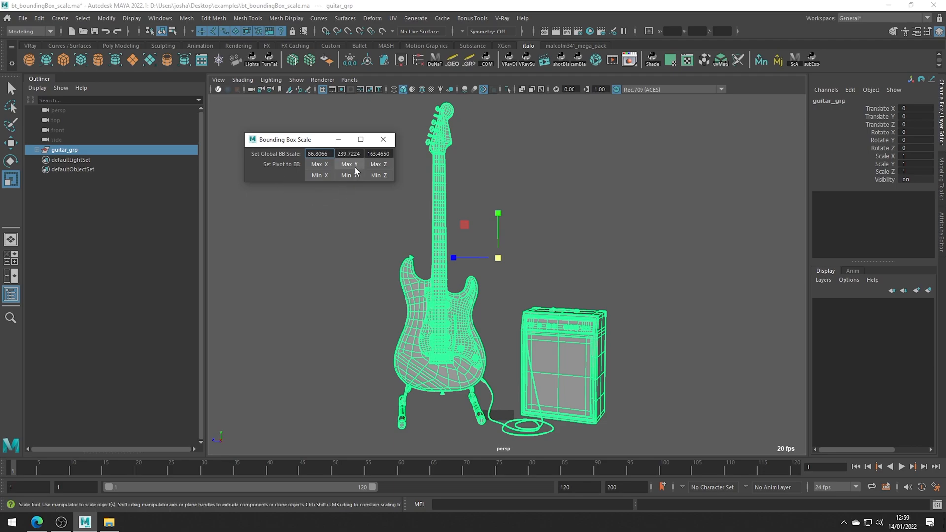
left_click(346, 176)
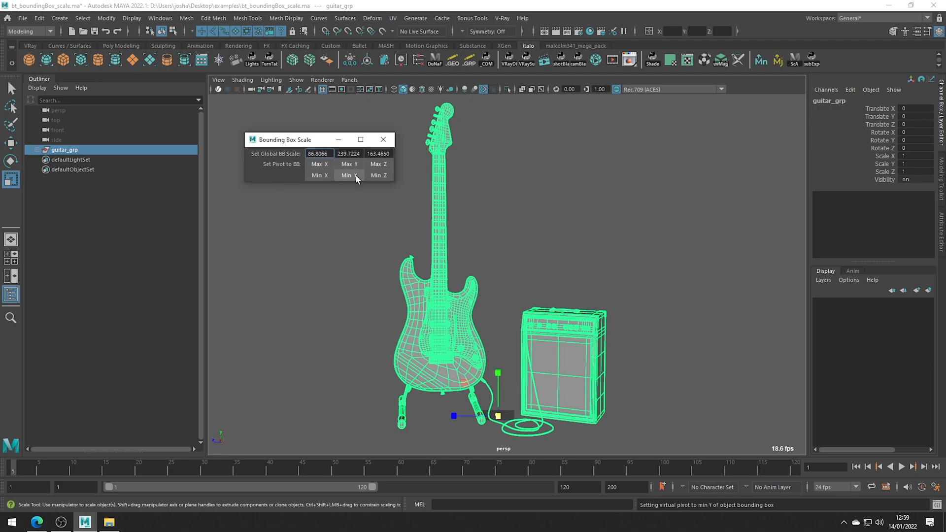
left_click(348, 176)
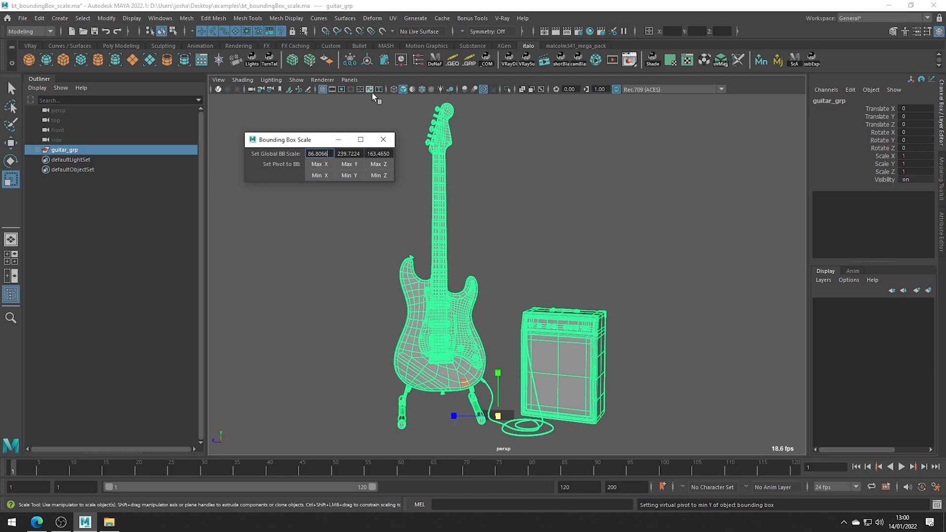
mouse_move(365, 120)
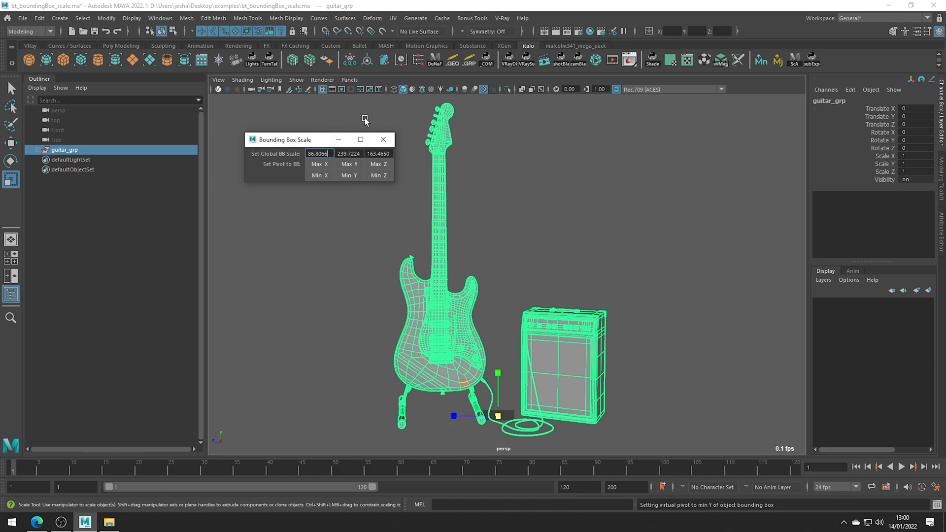
mouse_move(353, 122)
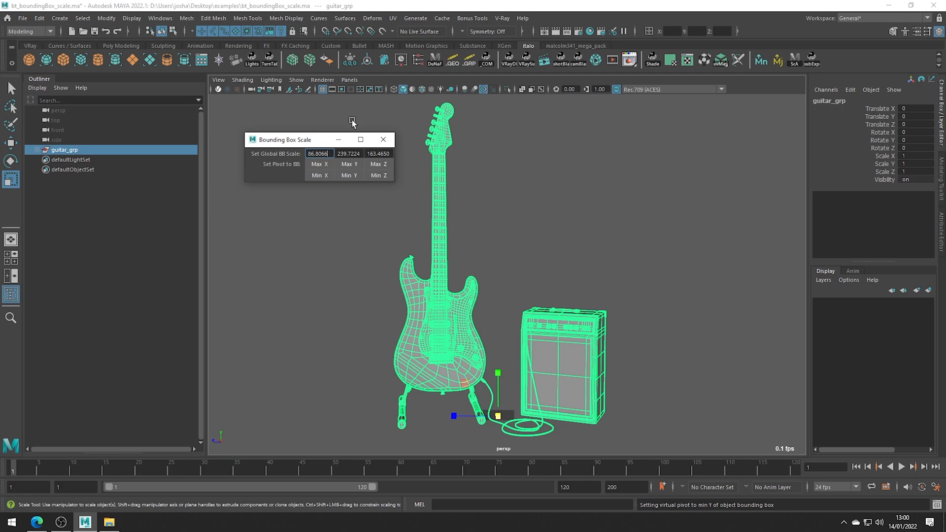
Enter 100 as the group's global bounding box height, toward the 50 × 100 × 200 size.
left_click(348, 153)
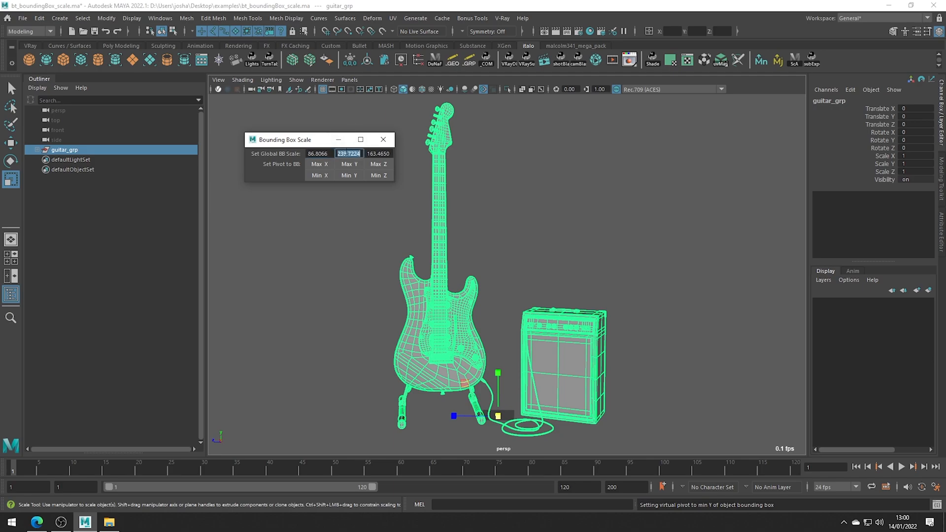
type("100.0000")
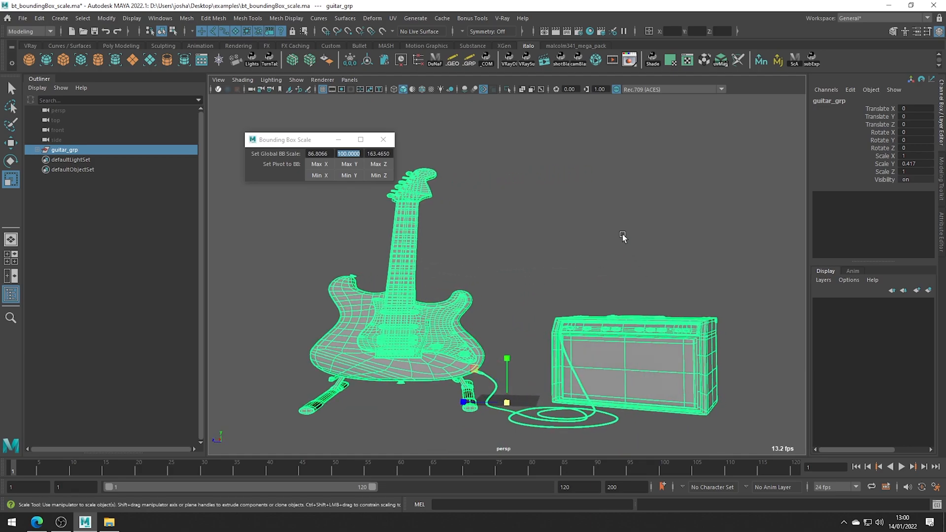
mouse_move(928, 205)
type("50.0000")
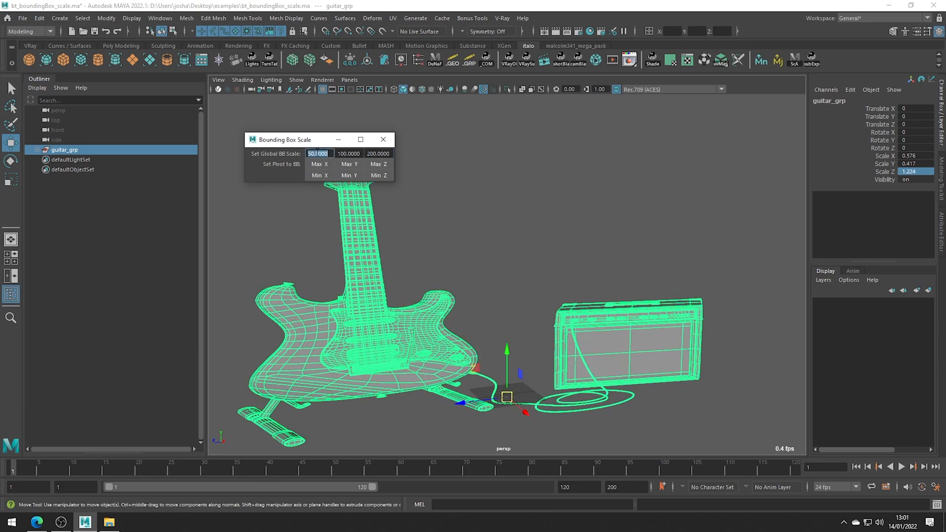
left_click(348, 164)
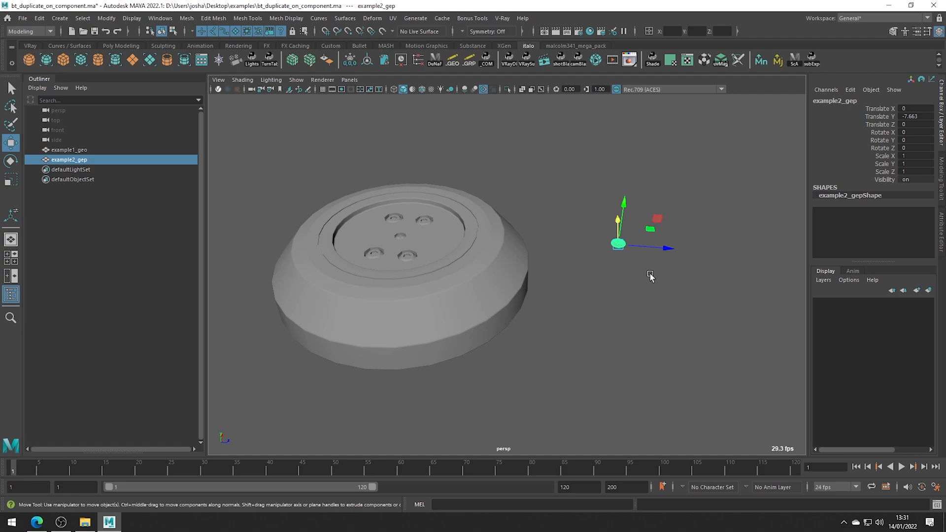
Bring up the Bonus Tools menu for the duplication commands in the button scene.
left_click(472, 17)
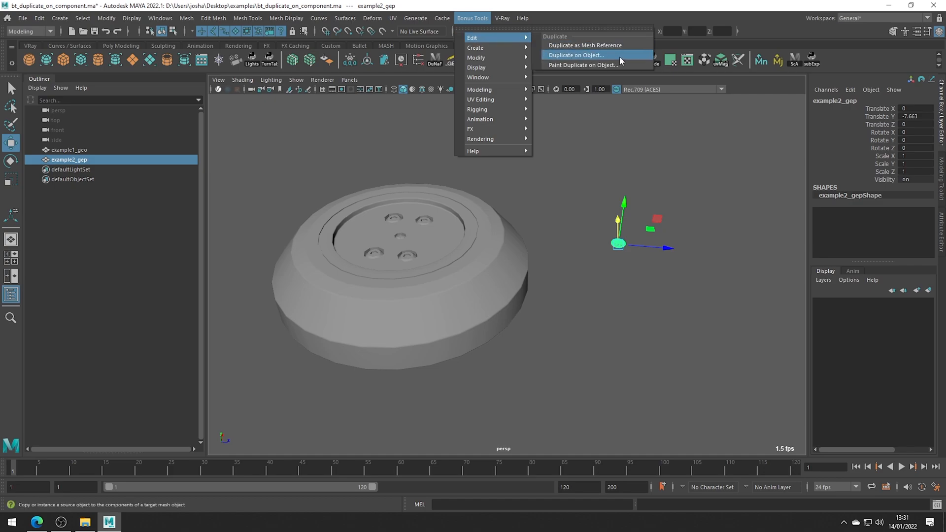
Launch Duplicate on Object and switch the base to face selection mode.
left_click(577, 55)
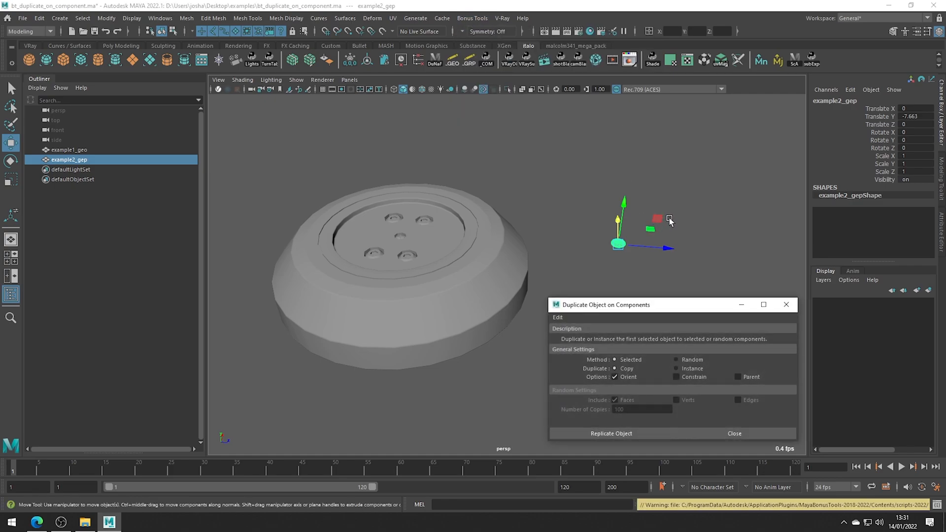
mouse_move(564, 267)
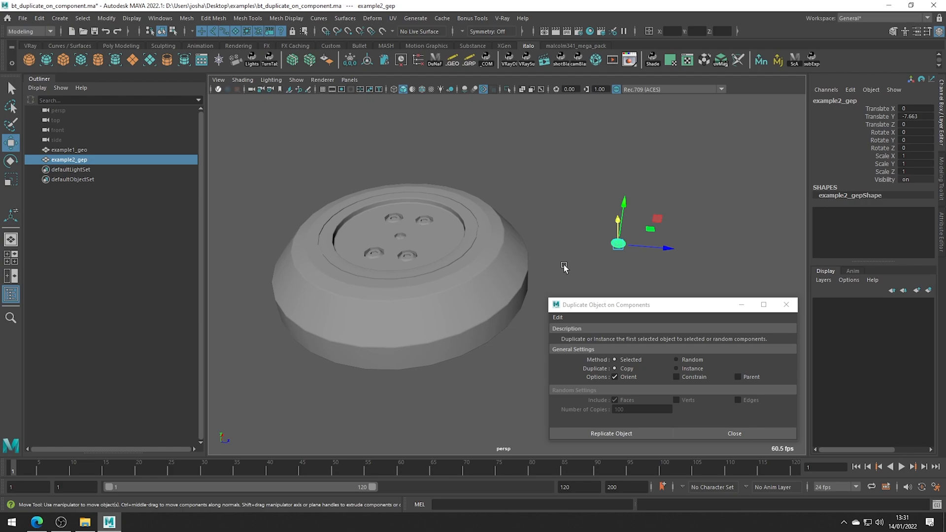
mouse_move(501, 228)
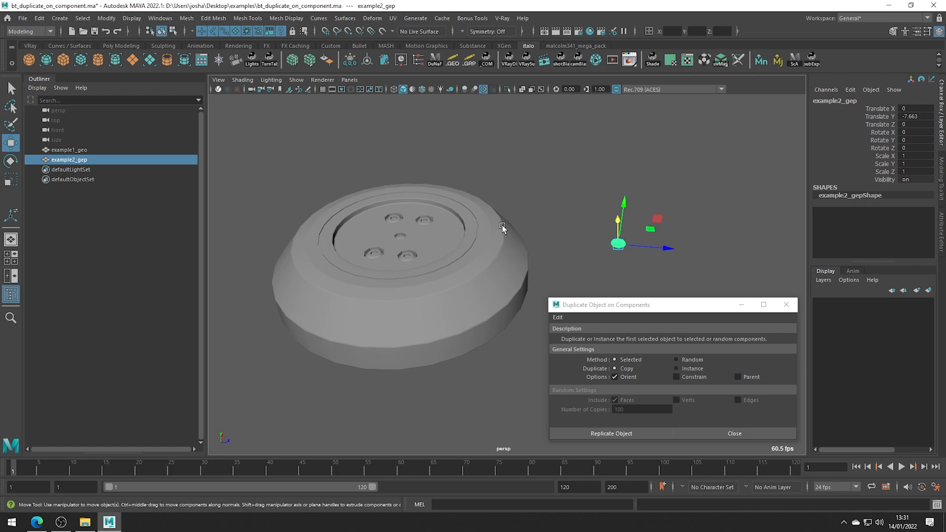
right_click(503, 227)
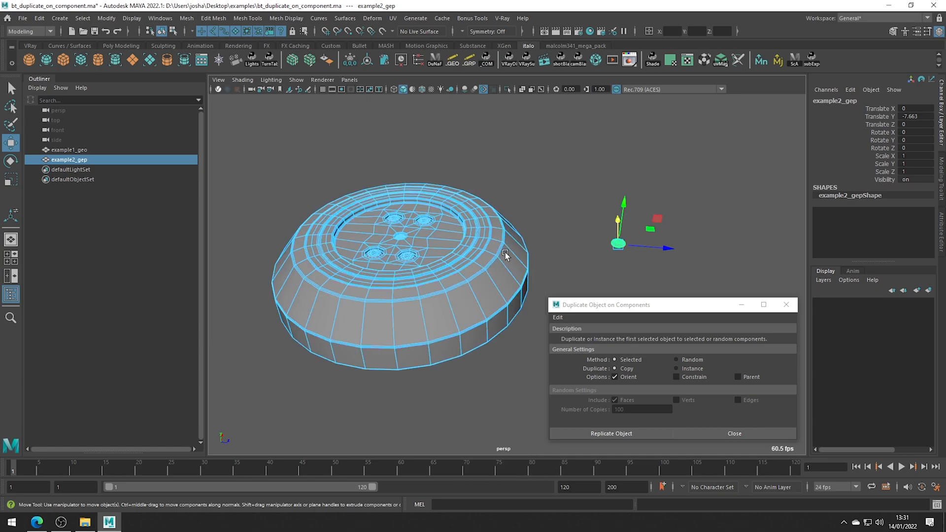
left_click(485, 296)
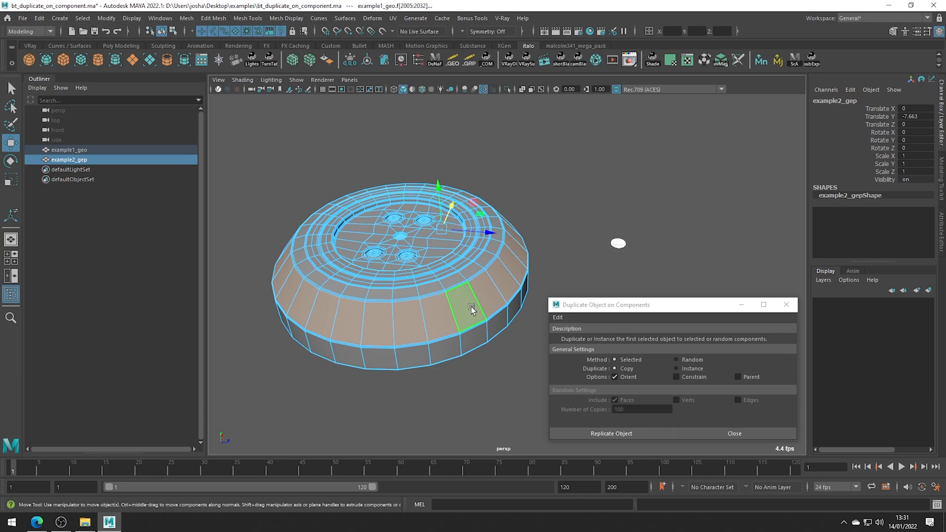
Set the tool to make real copies with Orient enabled.
left_click(614, 368)
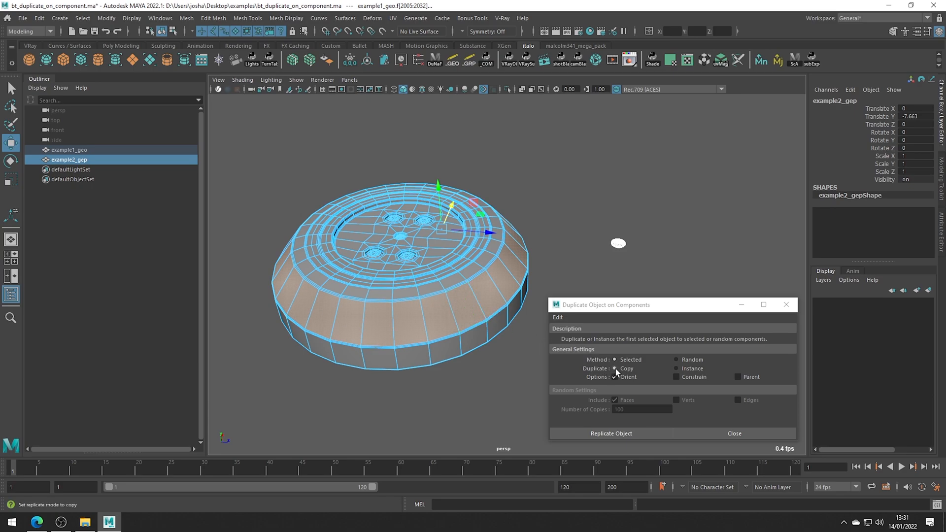
left_click(614, 377)
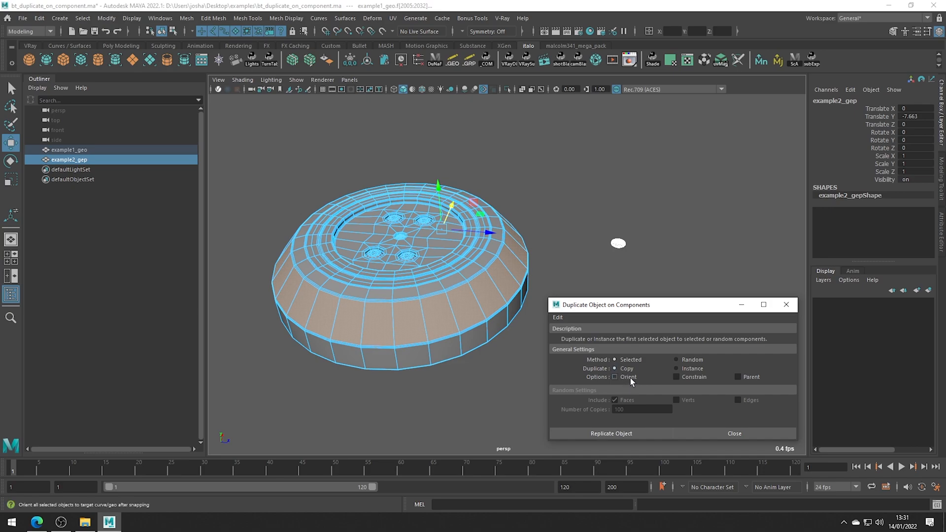
left_click(615, 376)
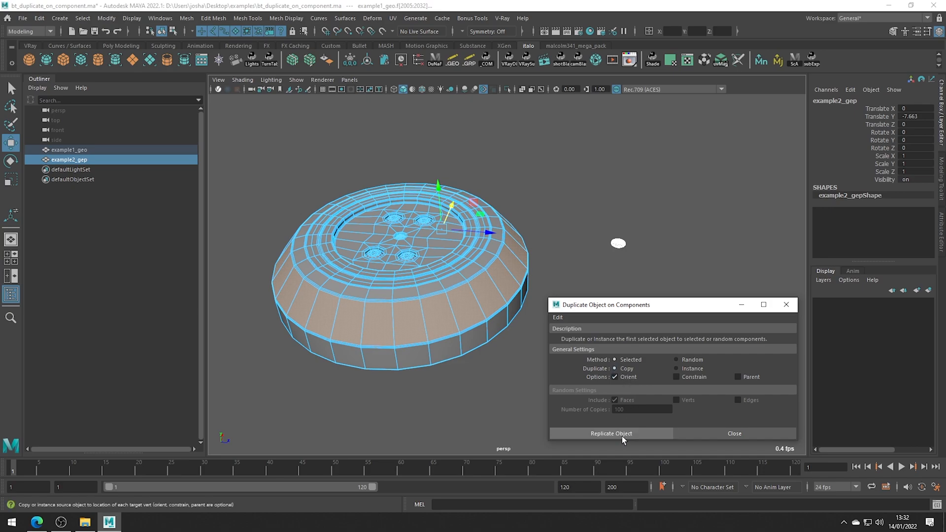
Replicate the stud onto every selected side face, then move the copies up in Y.
left_click(611, 433)
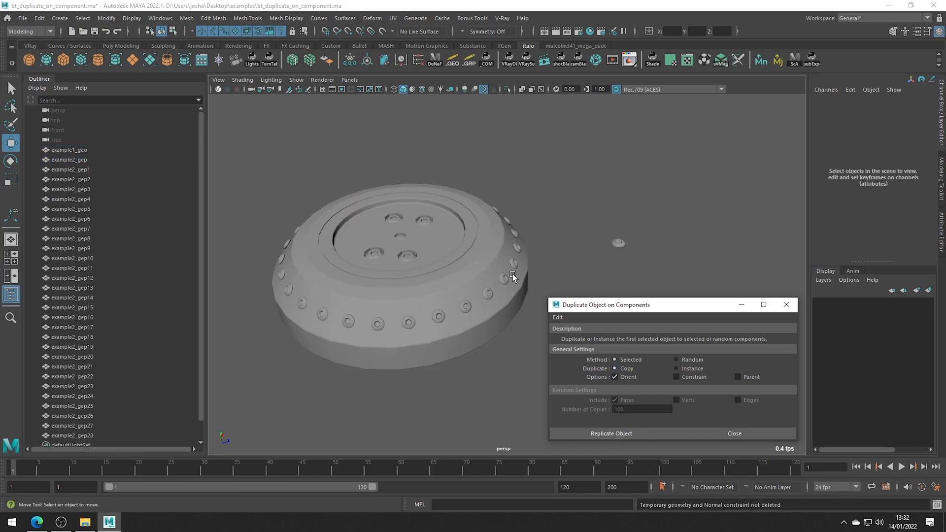
mouse_move(350, 321)
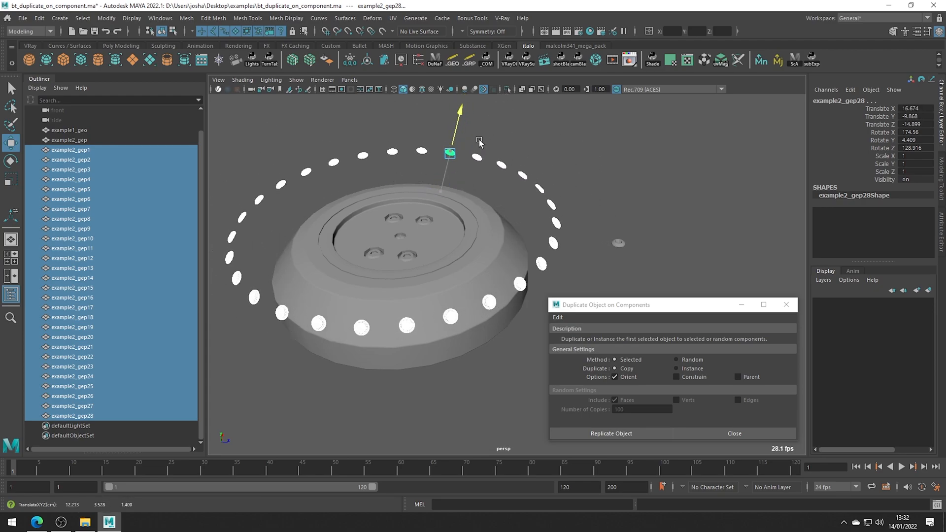
left_click_drag(451, 153, 441, 192)
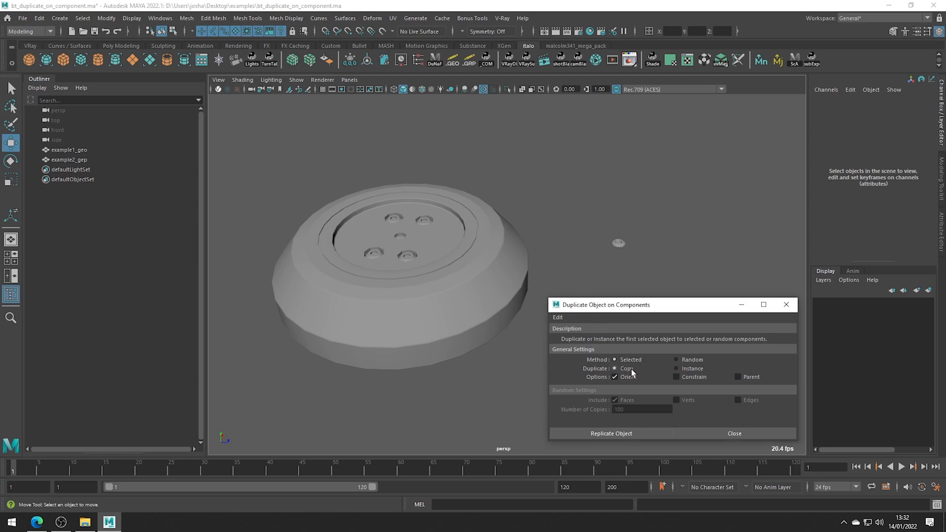
Pick the small piece, select faces on the puck and try Replicate Object with Copy mode.
left_click(676, 369)
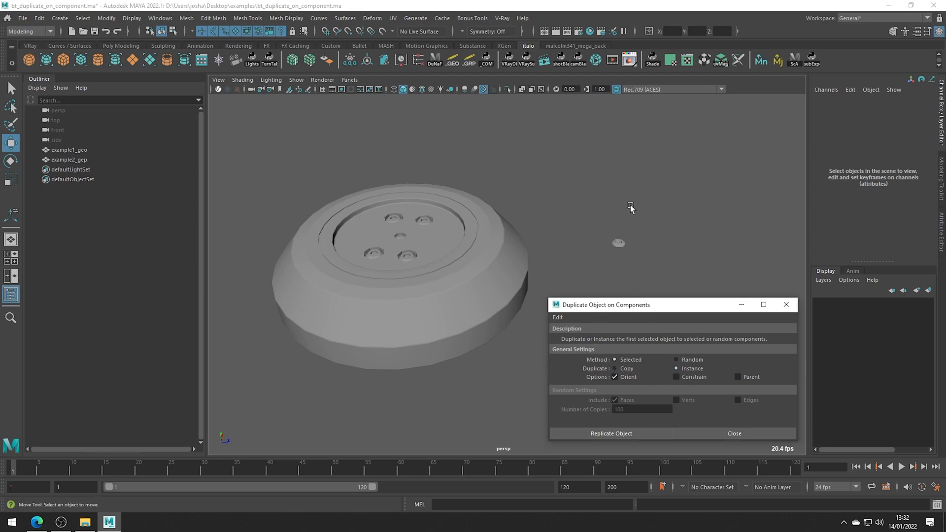
right_click(619, 243)
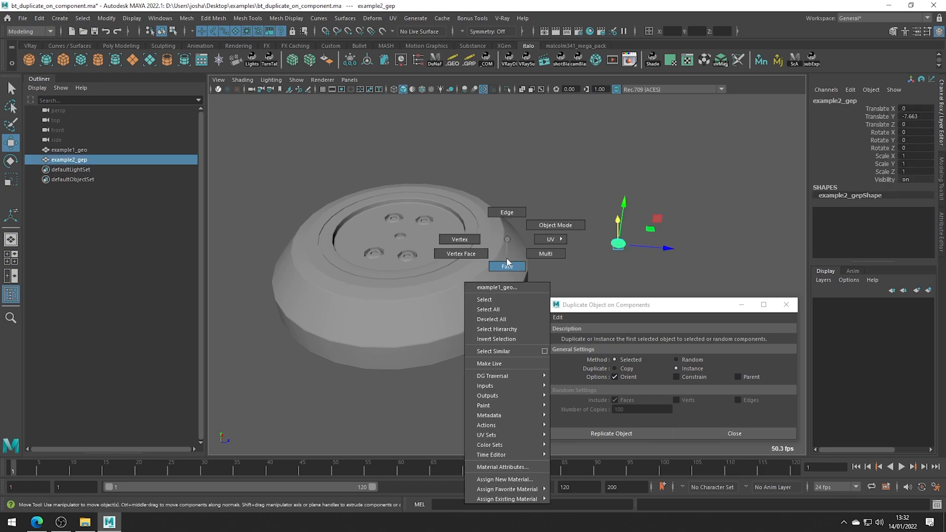
left_click(611, 433)
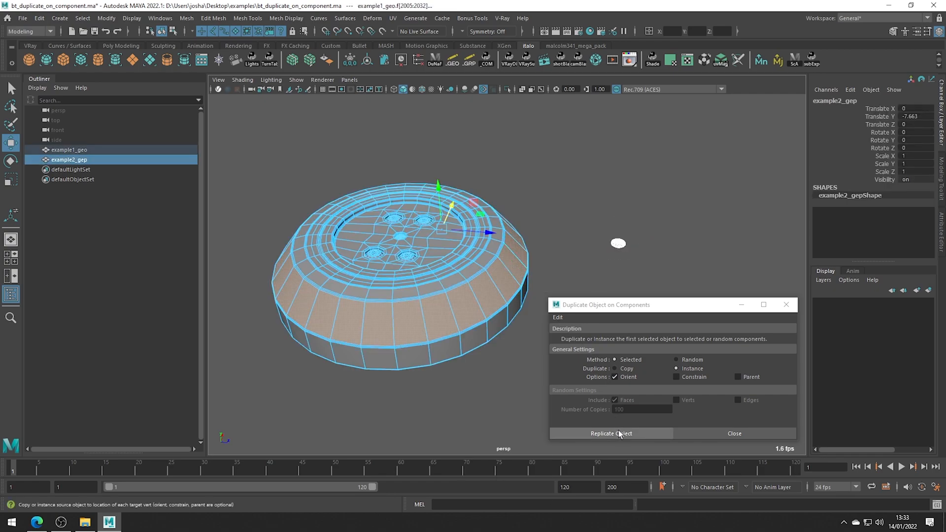
left_click(610, 433)
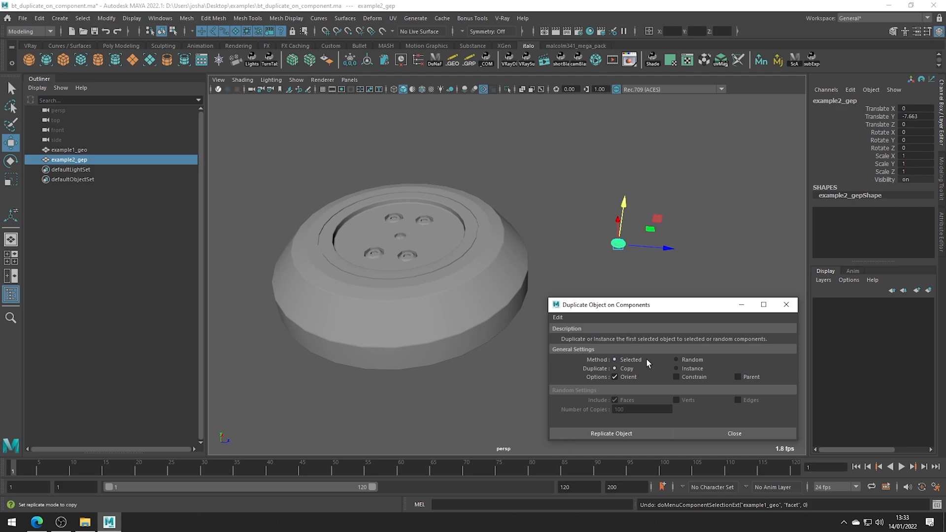
Use Random method with Faces, Verts and Edges to scatter copies over the puck.
left_click(676, 360)
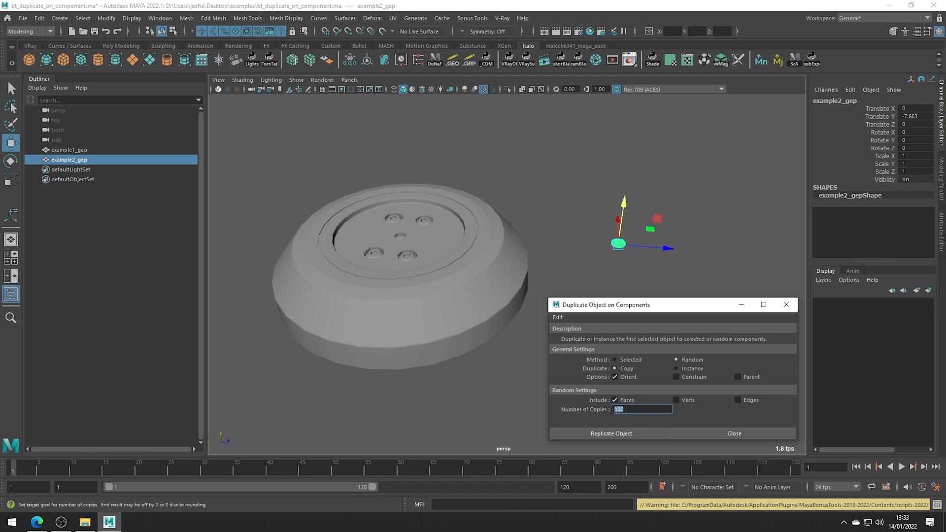
mouse_move(606, 413)
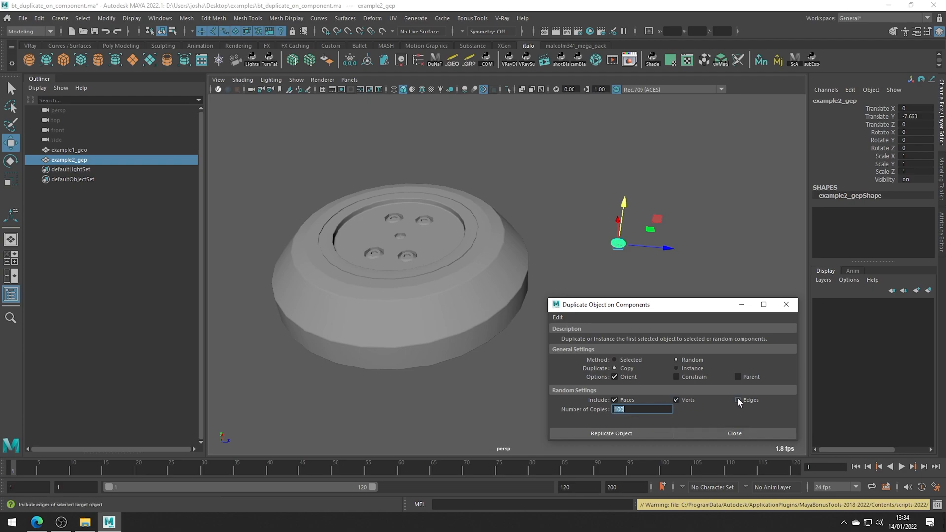
left_click(738, 400)
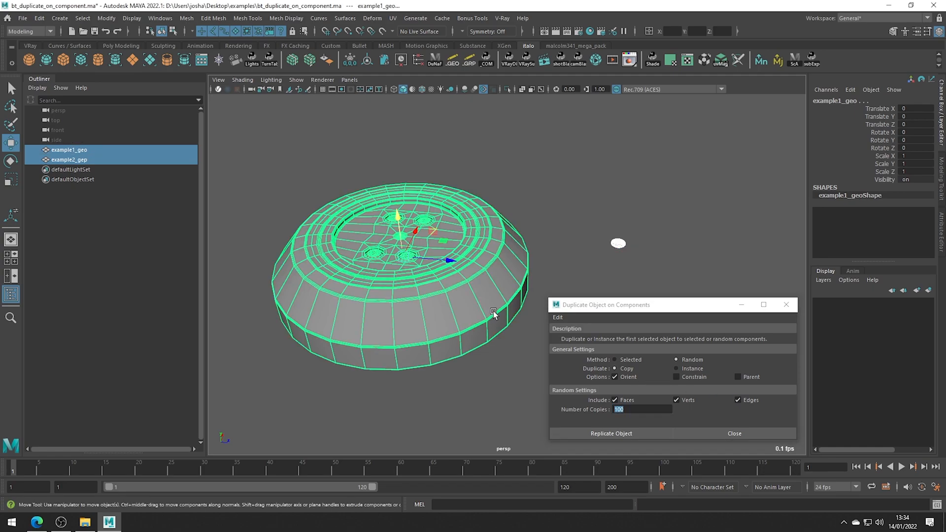
left_click(611, 434)
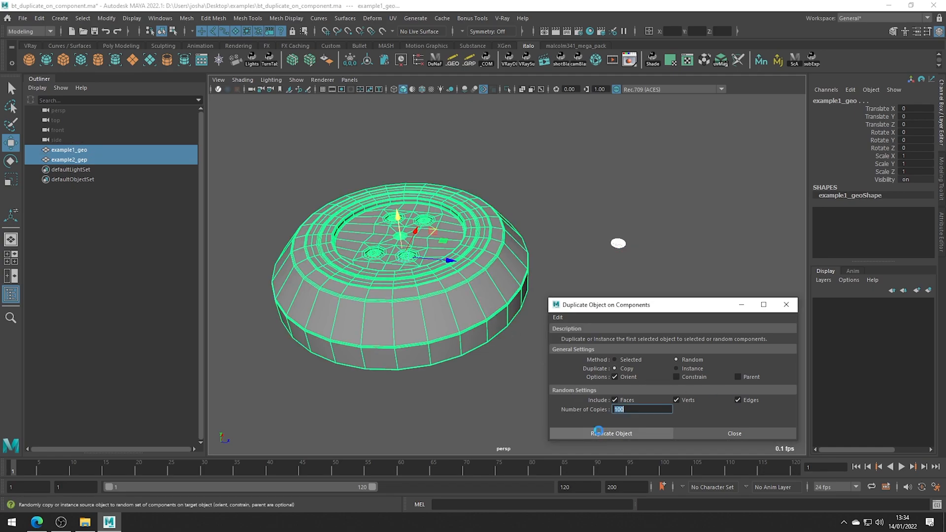
left_click(610, 433)
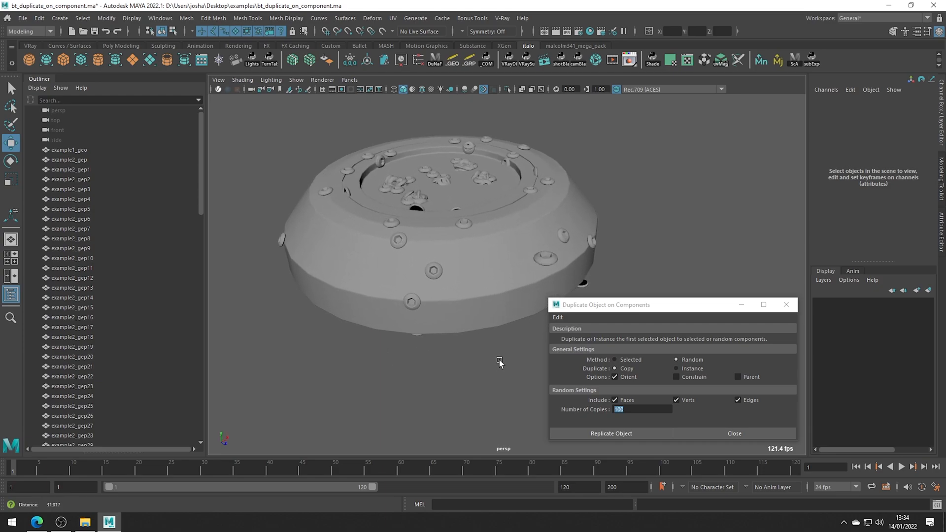
left_click_drag(500, 363, 514, 366)
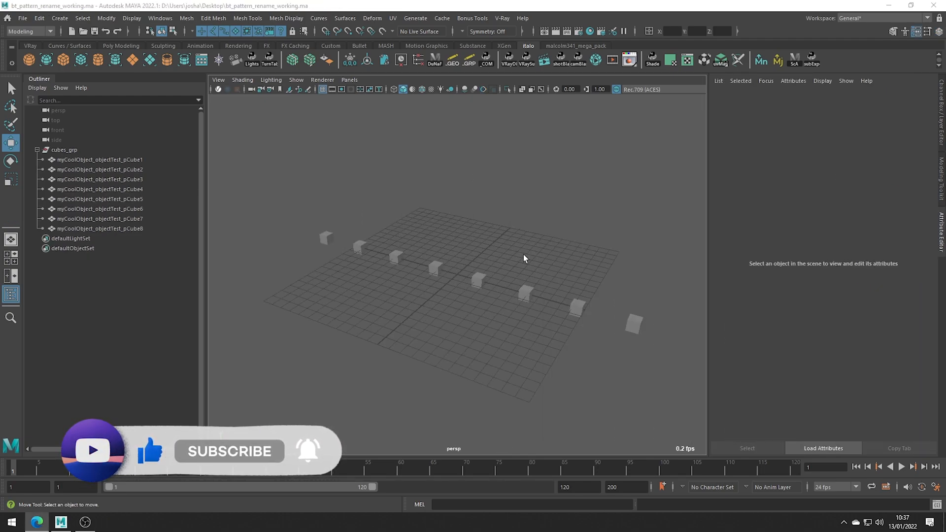
Launch Pattern Rename, select all eight cubes and reload them into the tool.
left_click(471, 18)
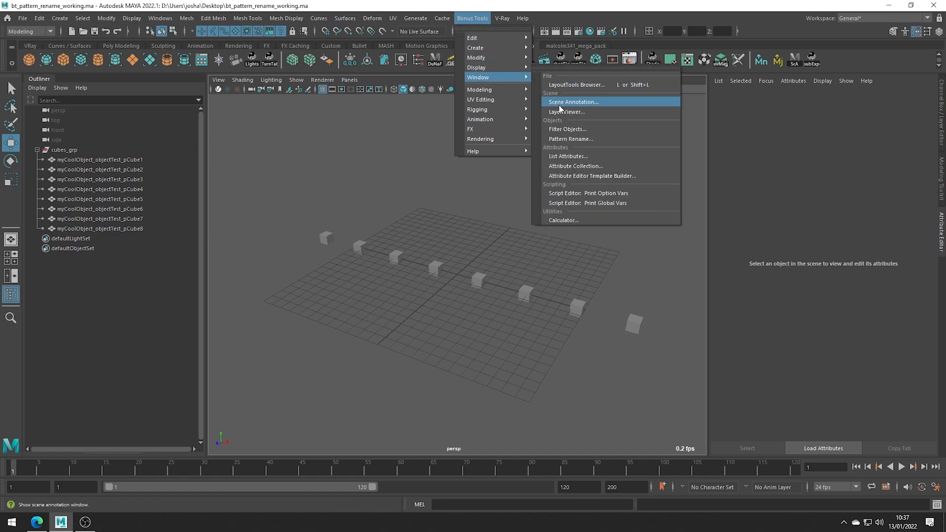
left_click(570, 139)
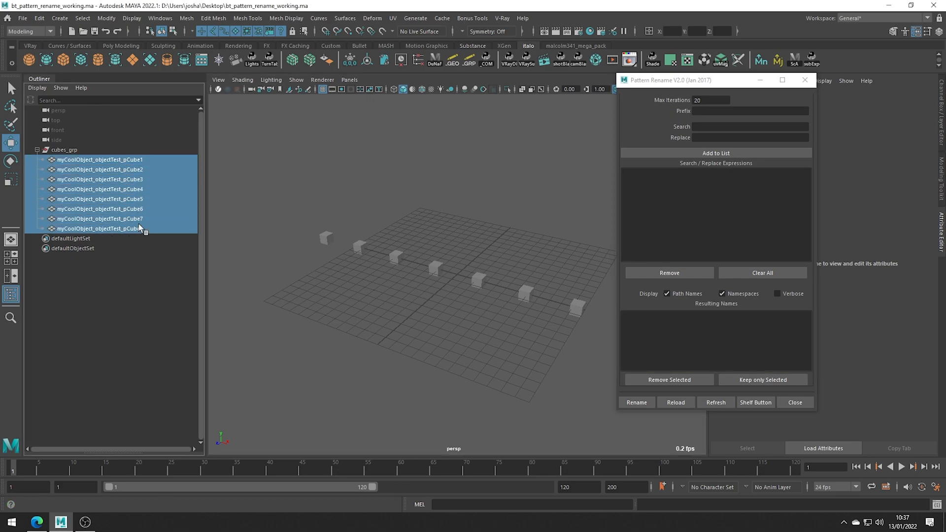
left_click(675, 402)
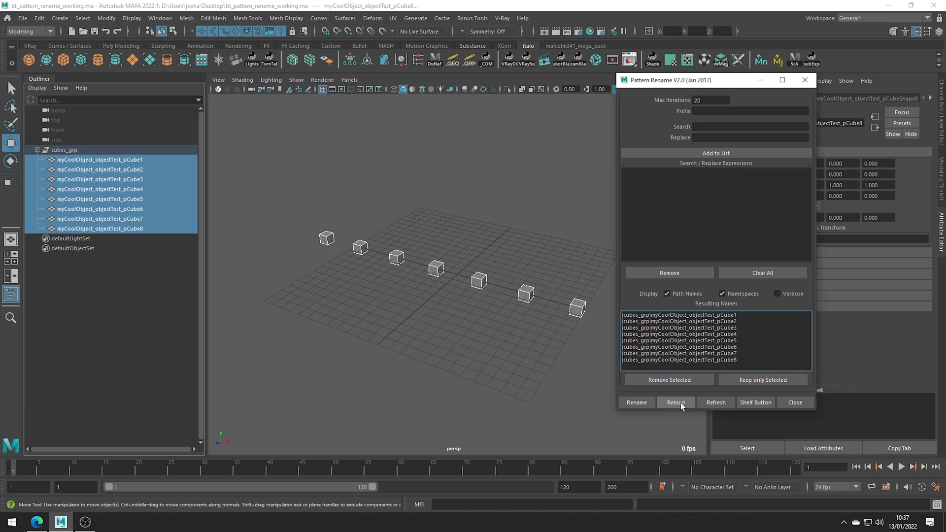
left_click(668, 293)
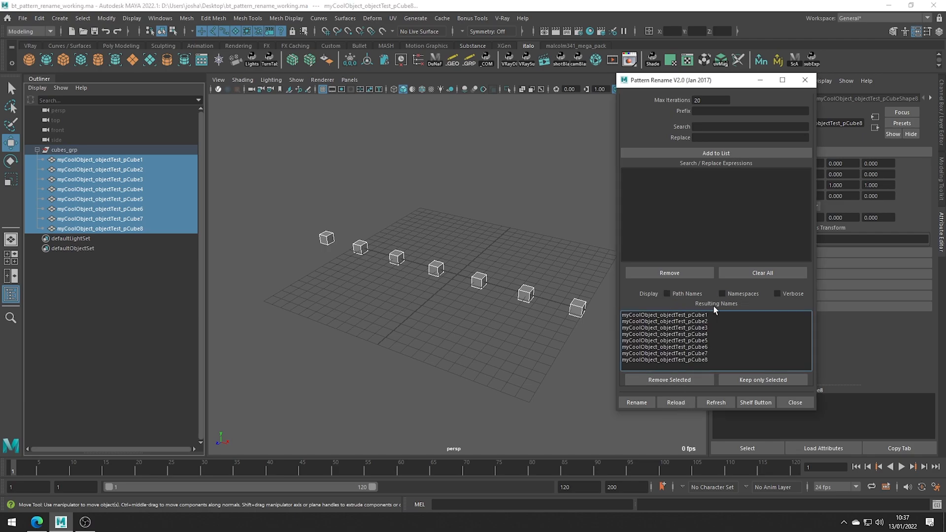
mouse_move(723, 336)
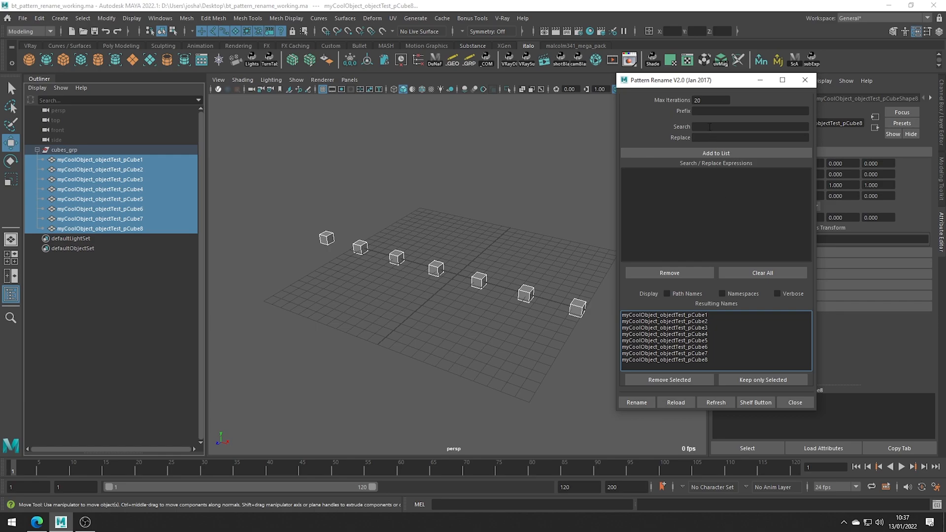
Add a rename rule stripping 'myCoolObject' from the cube names.
type("myCoolObject")
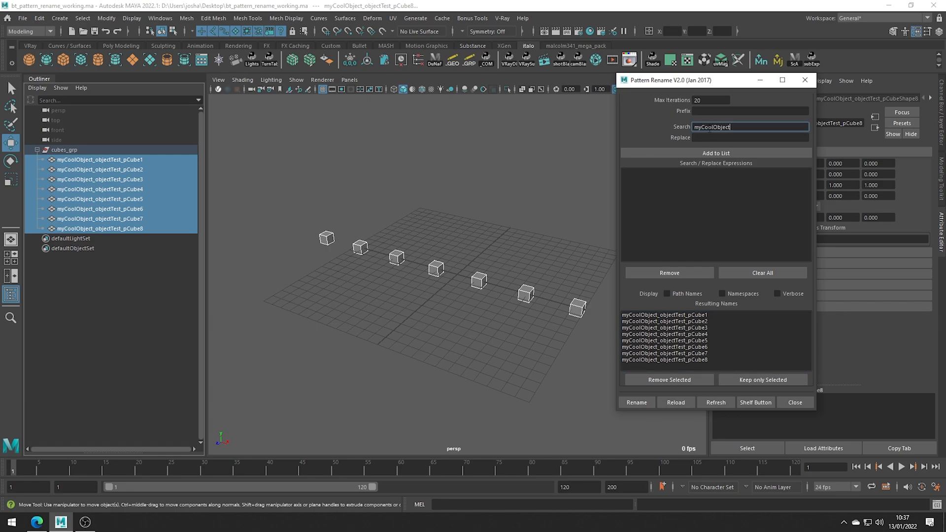
key("backspace")
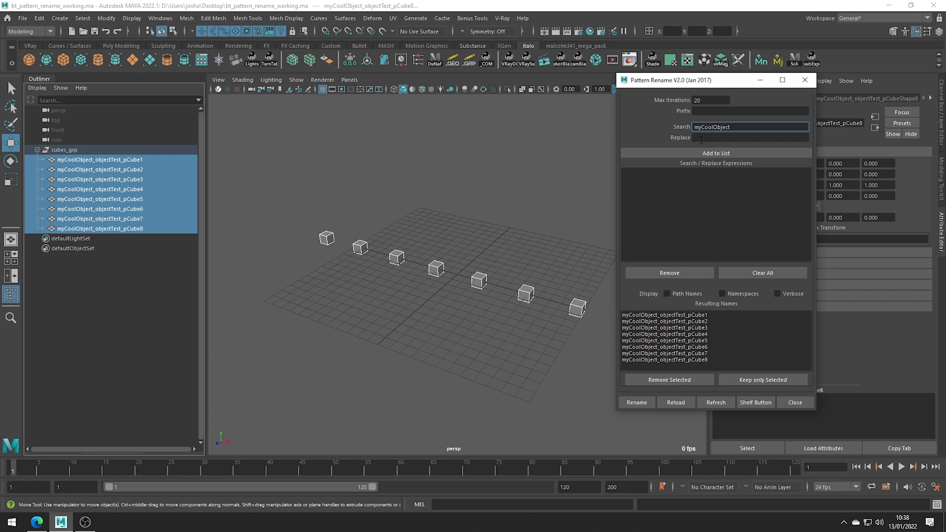
left_click(715, 153)
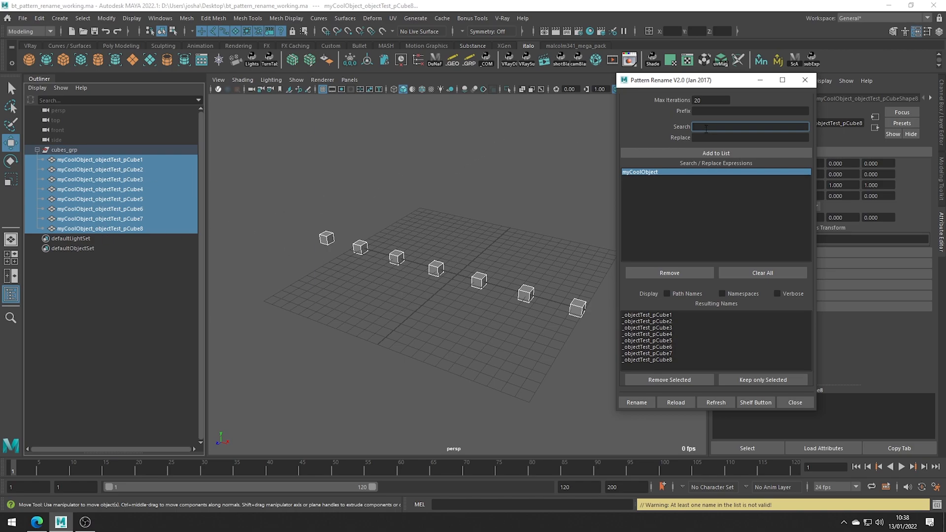
Add the 'objectTest' removal rule and start the underscore-to-'test_' replacement.
type("object")
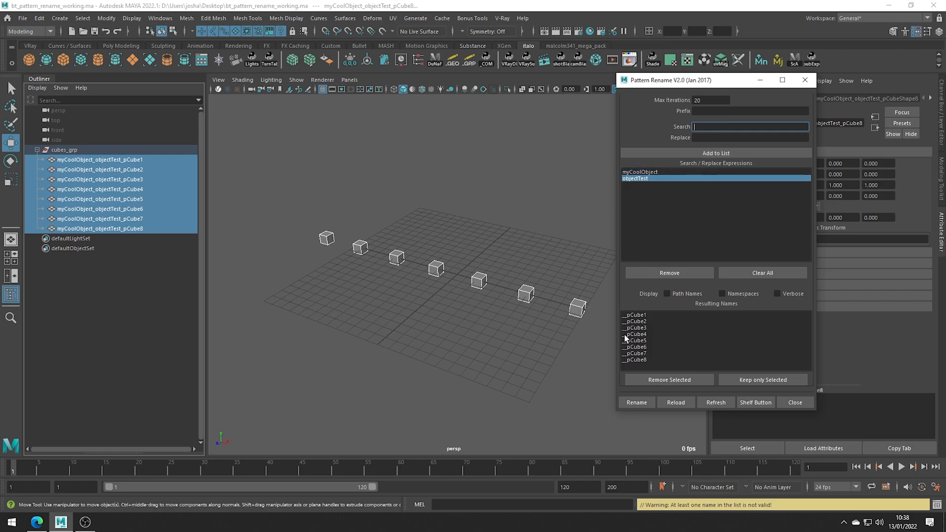
mouse_move(625, 360)
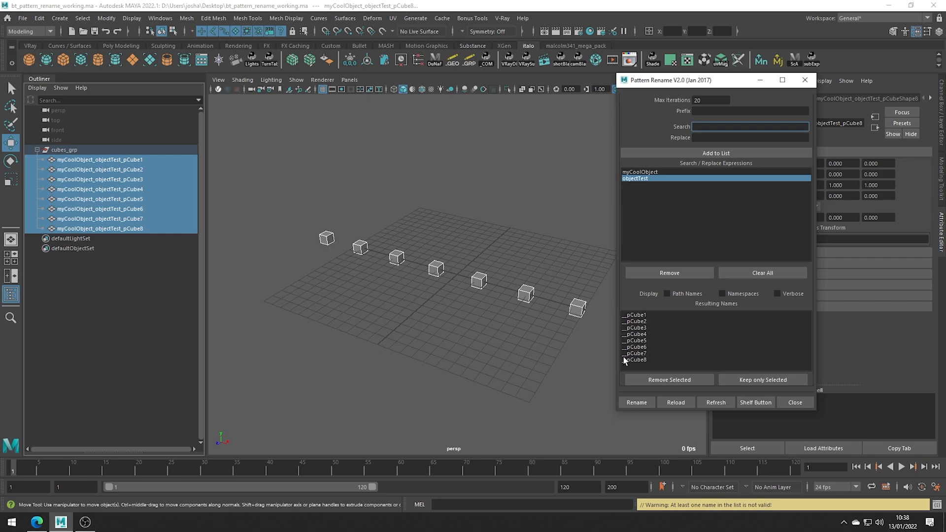
left_click(749, 127)
type("_")
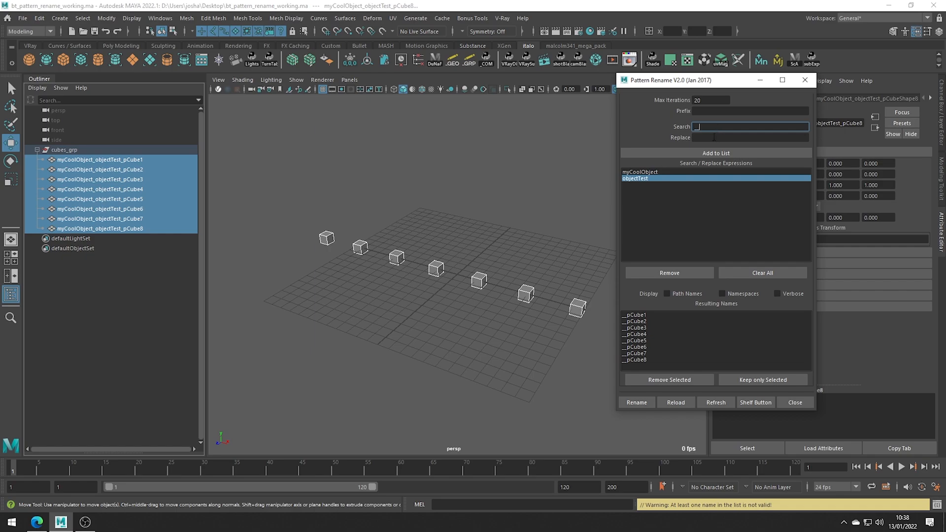
type("test_")
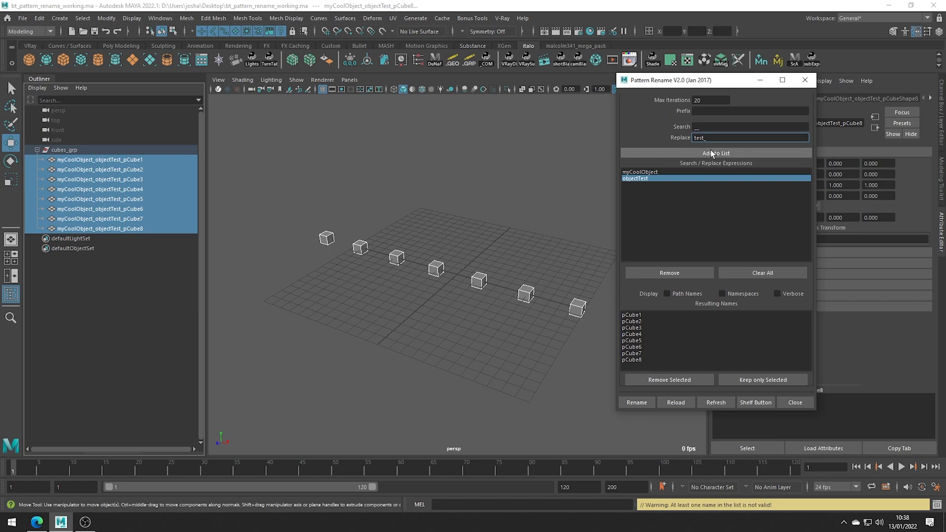
Add the underscore rule and rename the cubes to test_pCube1 through test_pCube8.
left_click(715, 153)
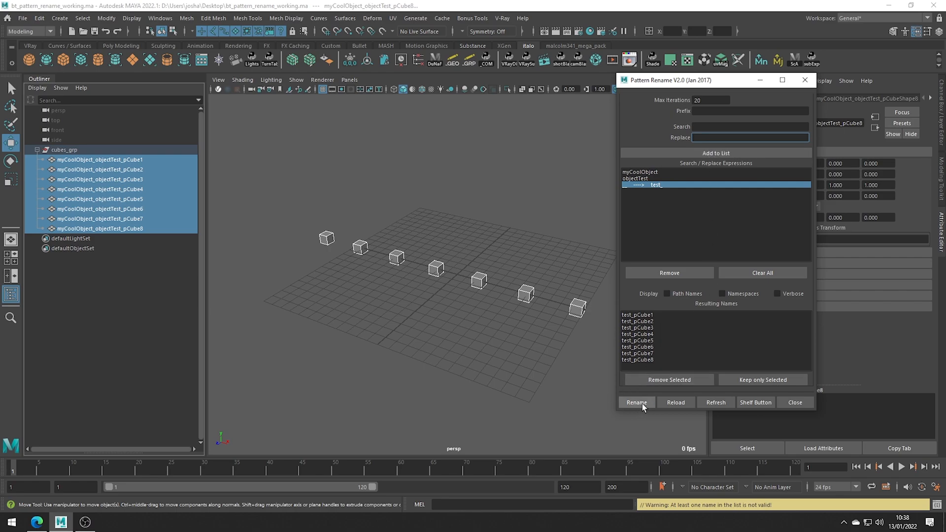
left_click(635, 402)
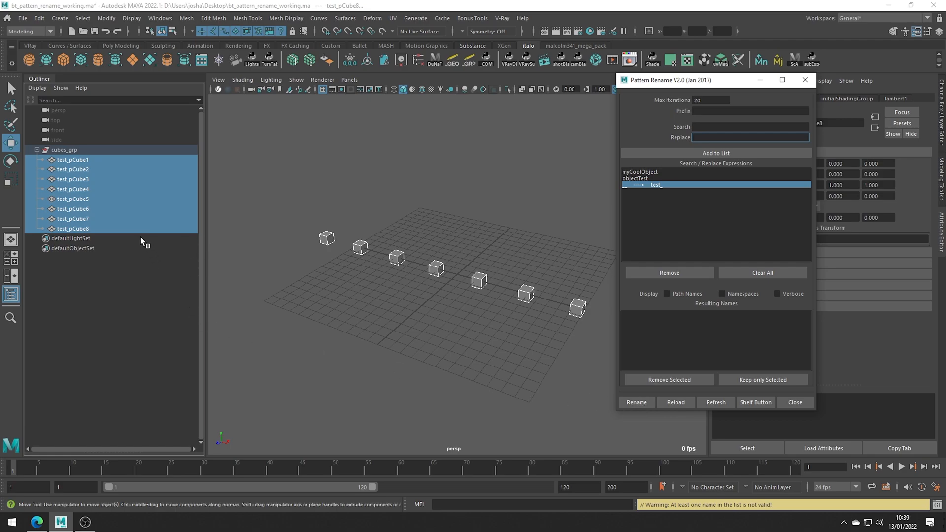
left_click(751, 136)
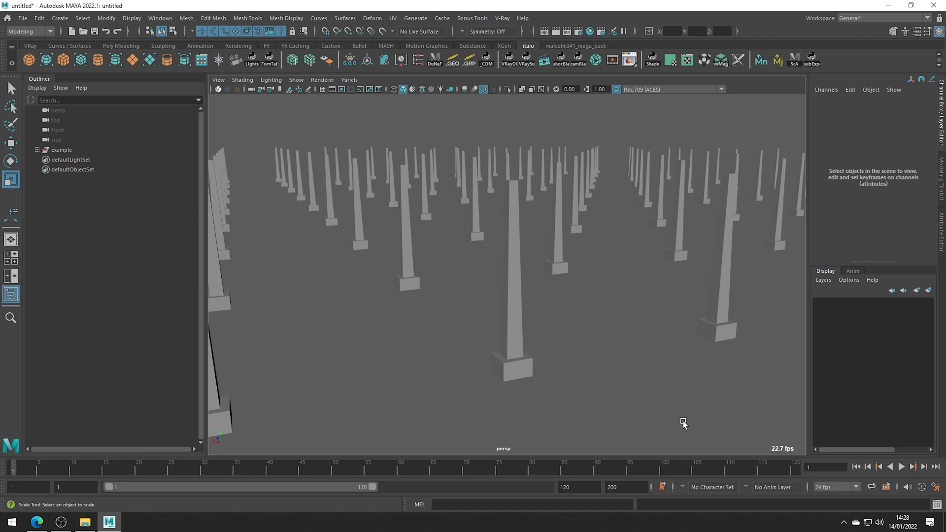
mouse_move(678, 420)
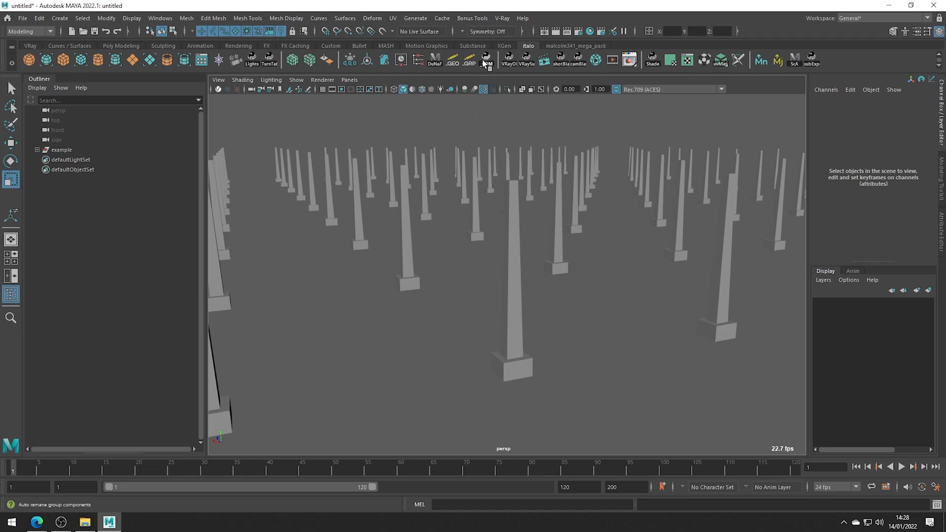
Show the Bonus Tools Display submenu with Adjust Clipping Planes highlighted.
left_click(472, 17)
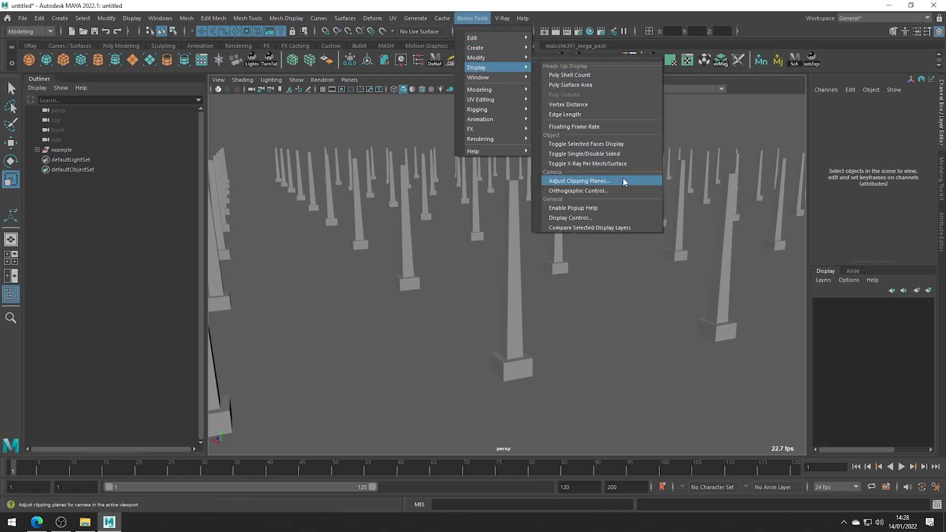
Adjust the far clipping plane inward to hide distant pillars, then back out to about 14807 units.
left_click(578, 181)
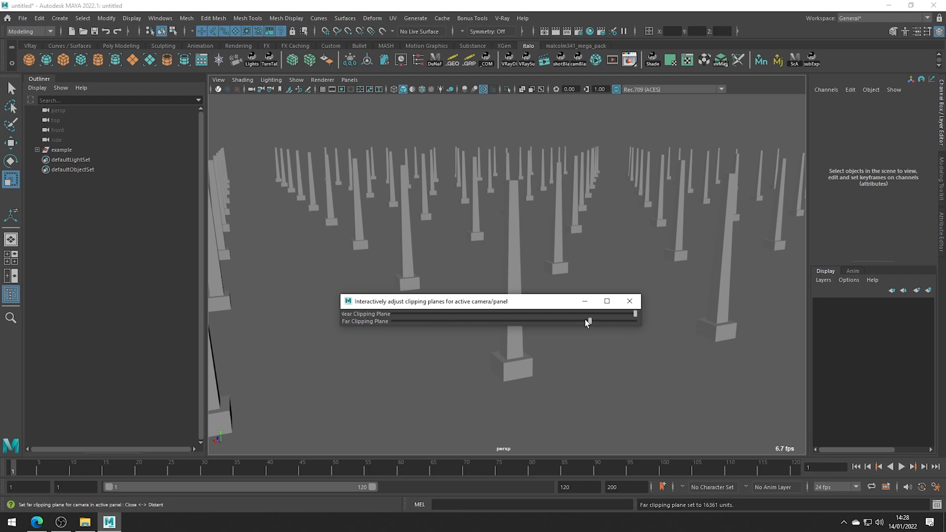
left_click_drag(585, 320, 440, 320)
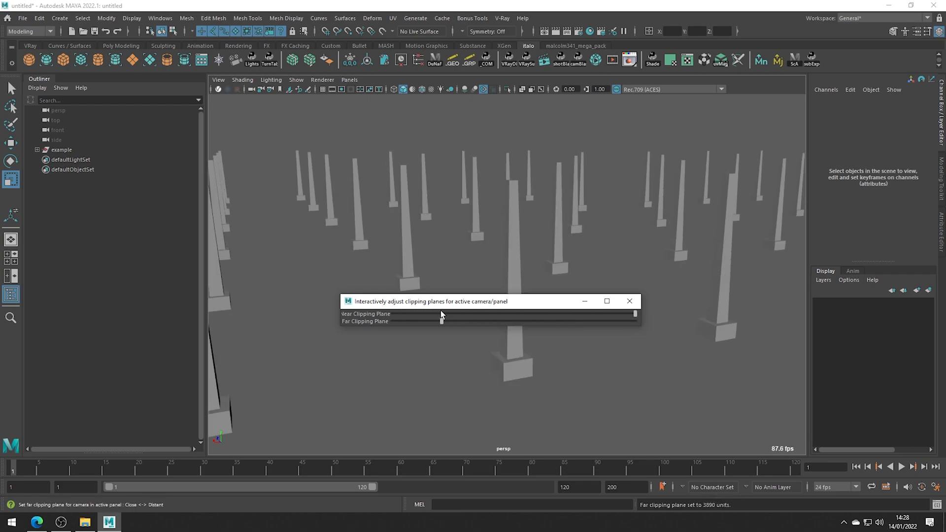
left_click_drag(440, 322, 574, 321)
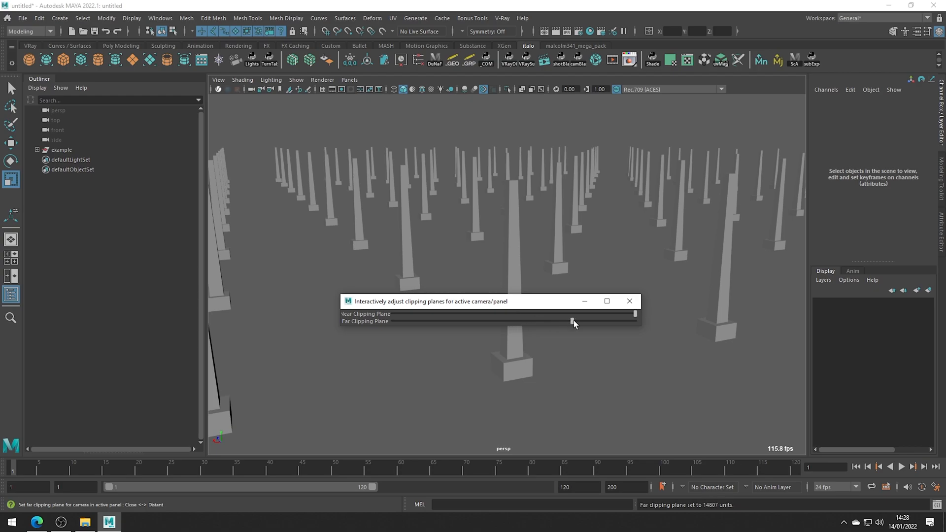
mouse_move(572, 323)
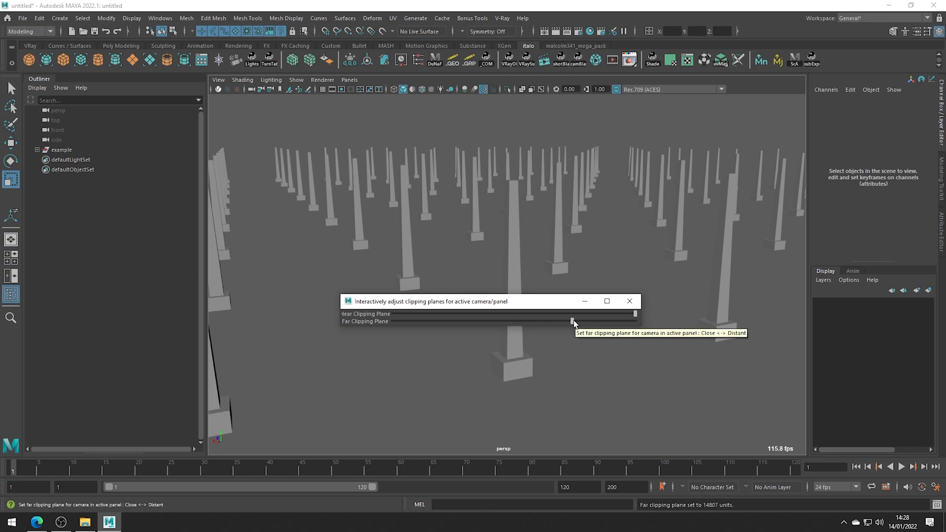
mouse_move(546, 307)
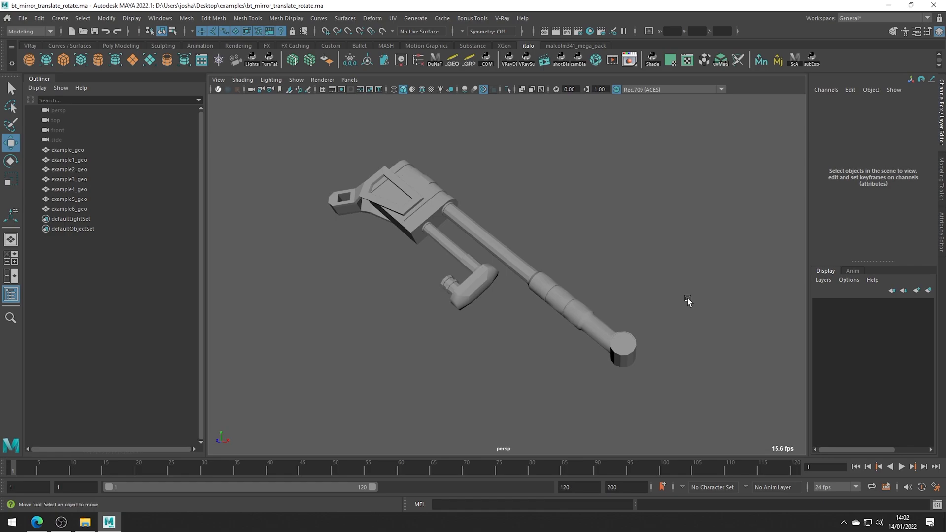
Launch Mirror Translate / Rotate Values from Bonus Tools > Modify on the wrench scene.
left_click(472, 17)
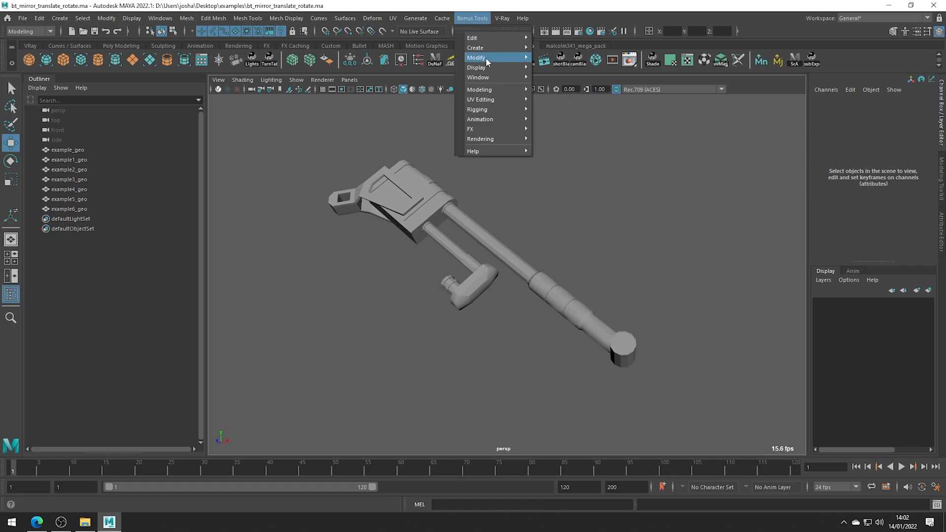
mouse_move(476, 57)
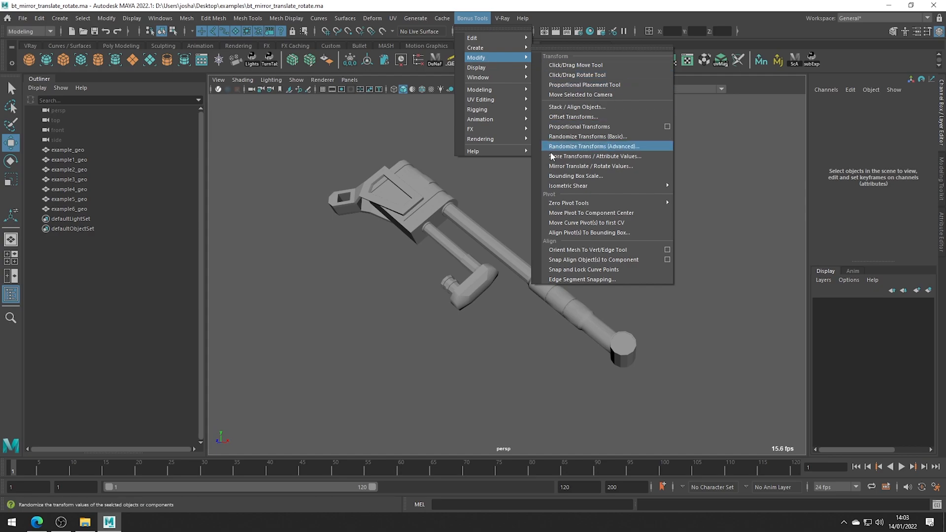
left_click(591, 166)
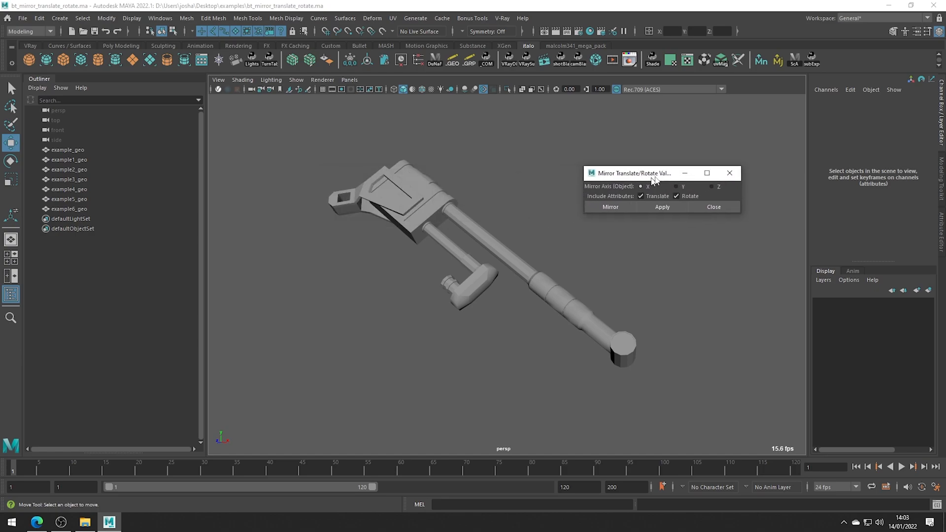
Mirror example_geo's rotate values across Z with Translate off, then re-enable Translate.
left_click_drag(633, 173, 688, 145)
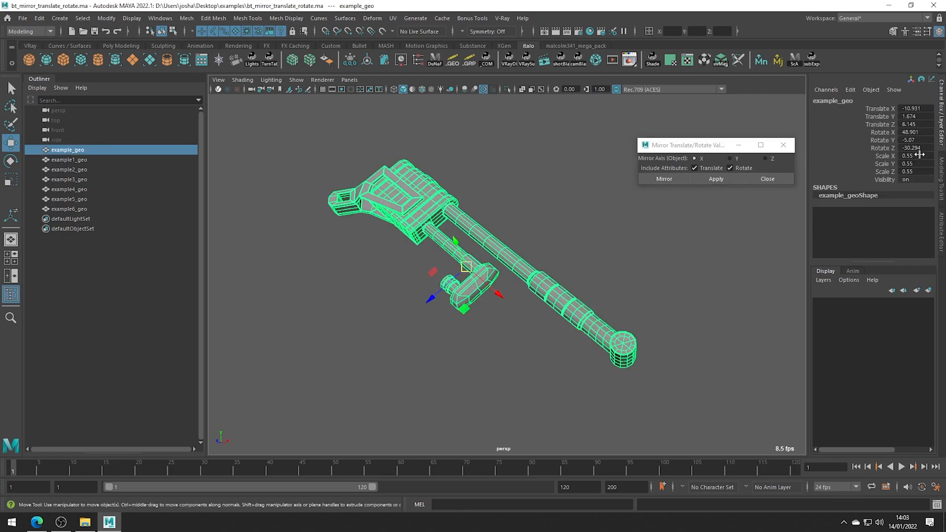
left_click(915, 172)
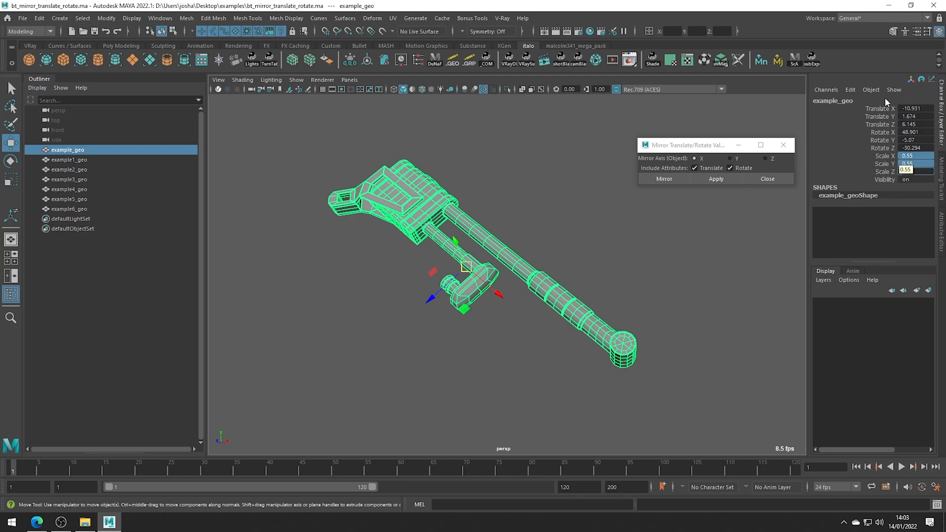
left_click(905, 171)
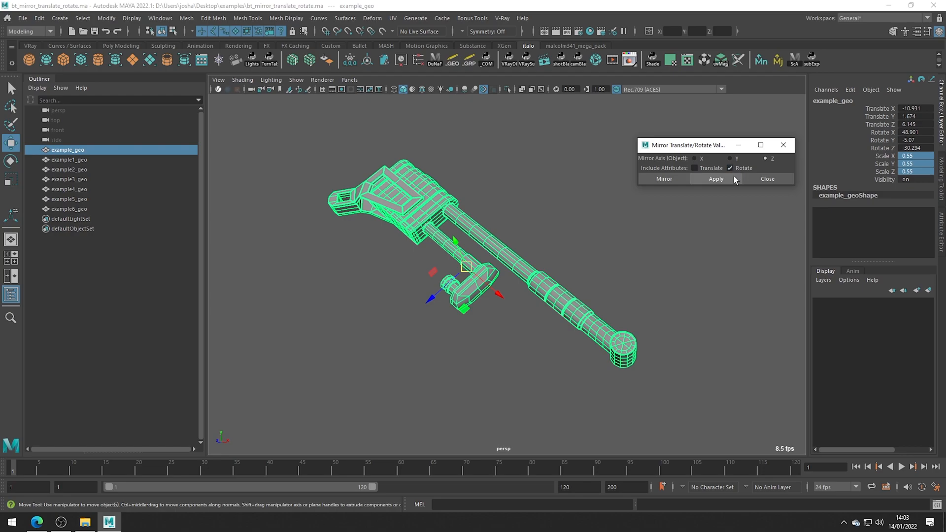
left_click(716, 178)
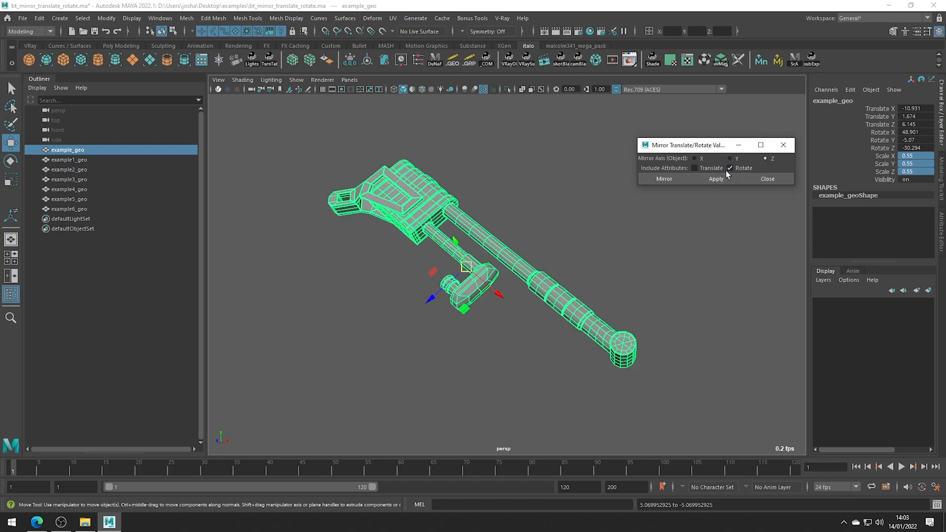
left_click(695, 167)
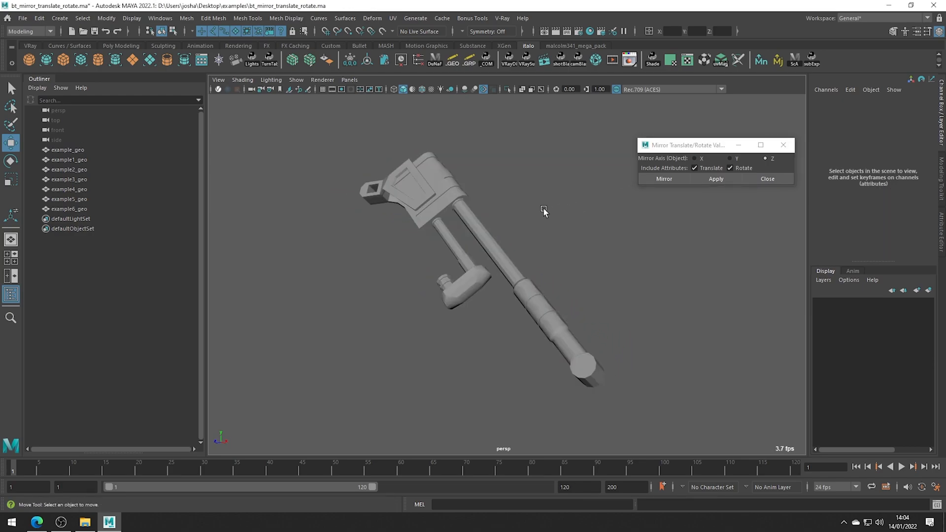
Select all seven wrenches and apply the Z mirror repeatedly, flipping positions and angles back and forth.
left_click(715, 178)
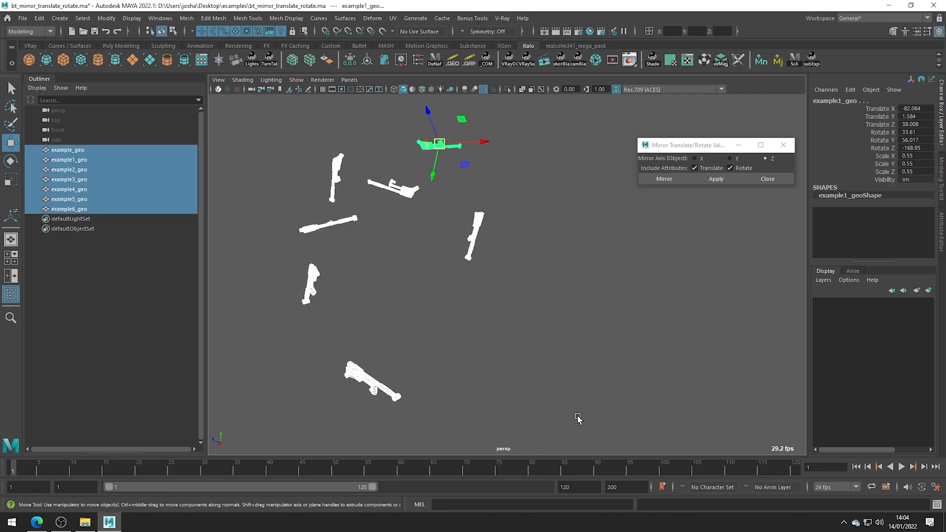
mouse_move(581, 418)
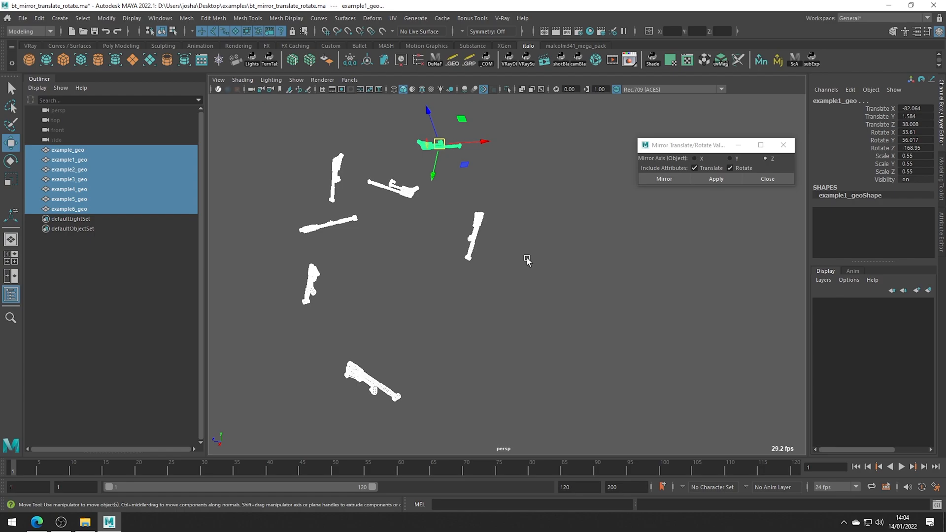
left_click(715, 178)
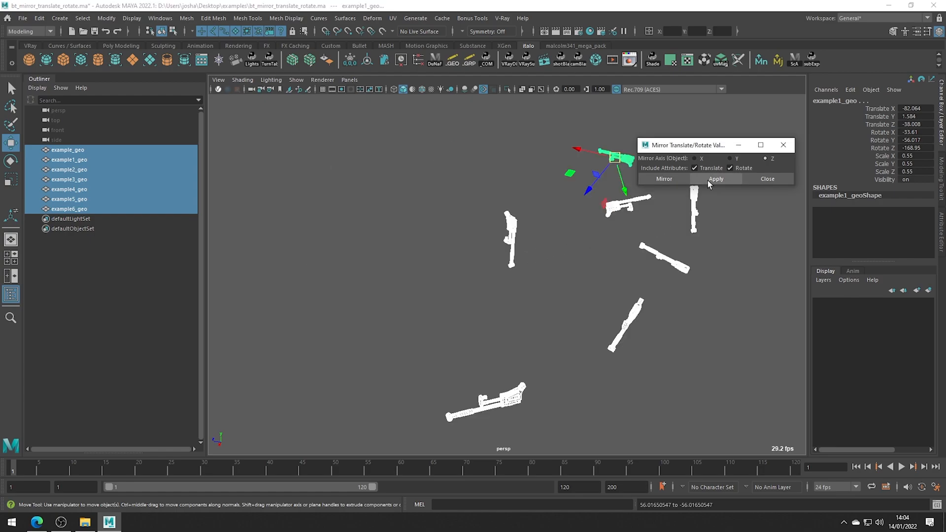
left_click(715, 179)
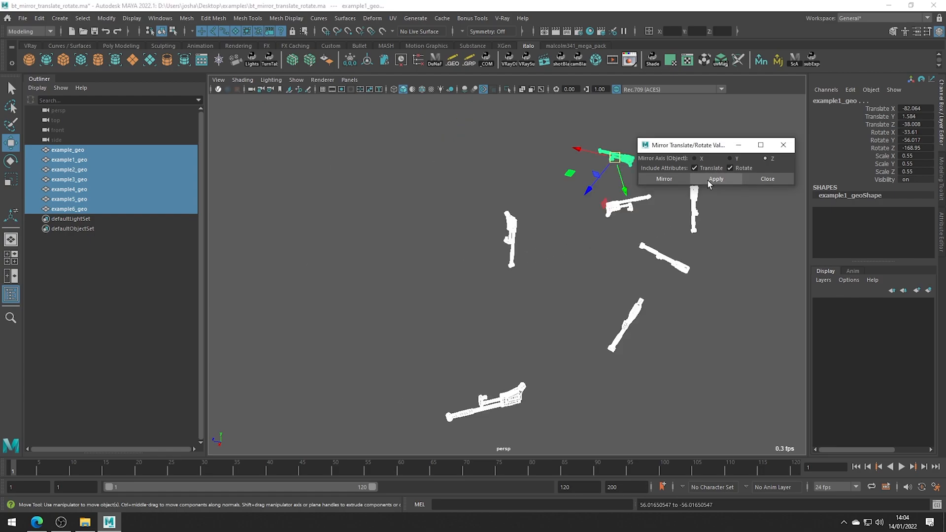
left_click(716, 179)
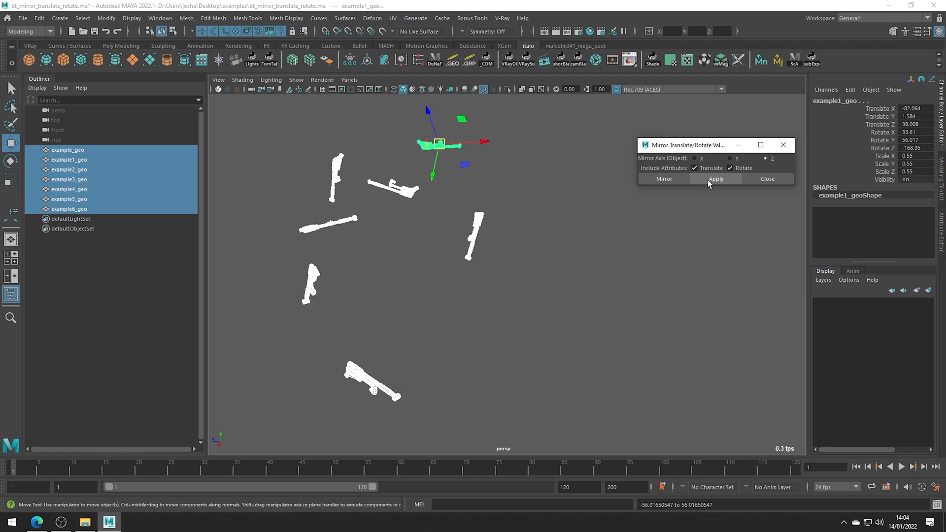
left_click(716, 179)
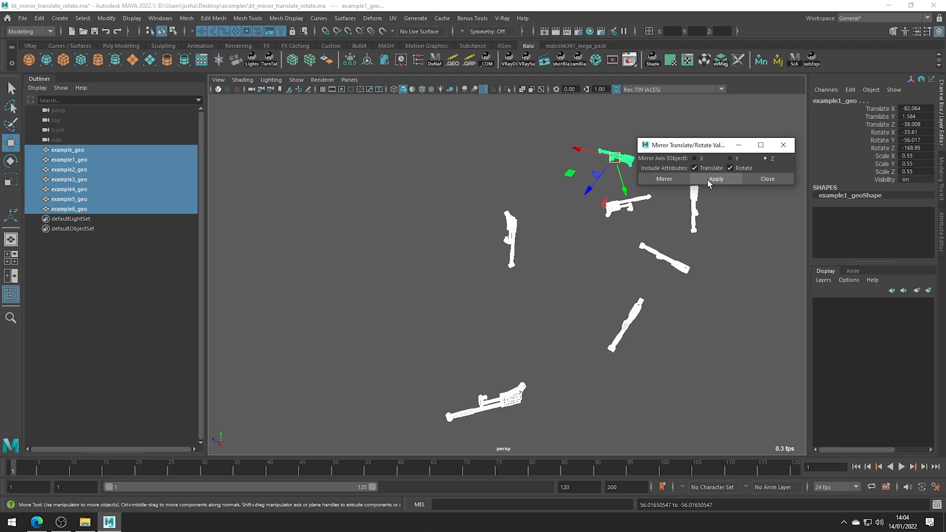